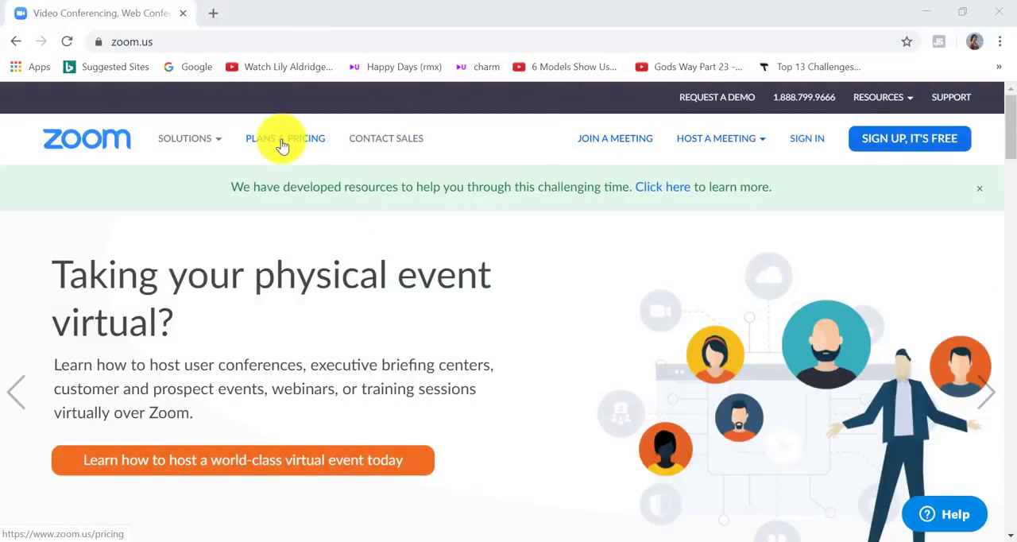
Step: Bring up the Plans & Pricing comparison of Basic, Pro, Business and Enterprise tiers
click(285, 137)
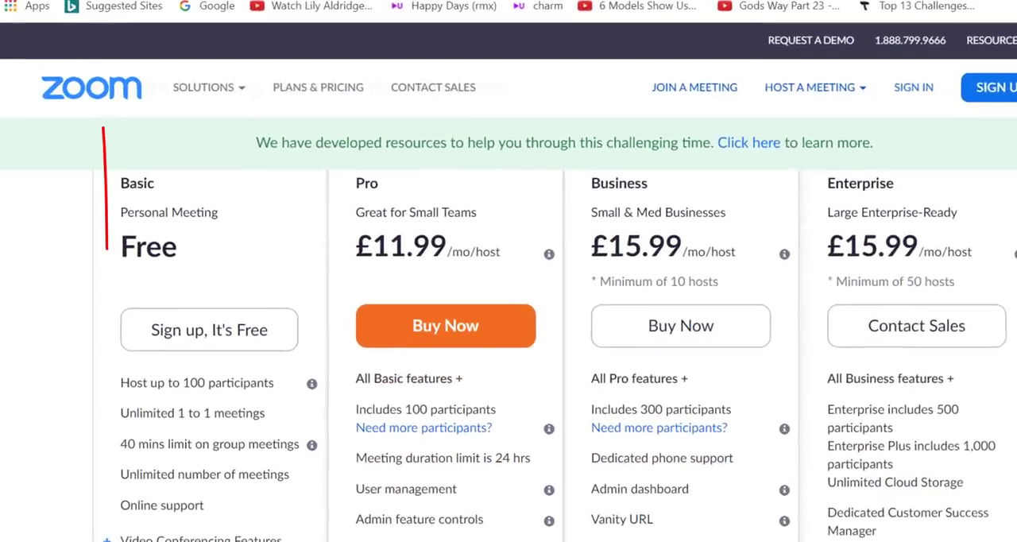
scroll(down, 3)
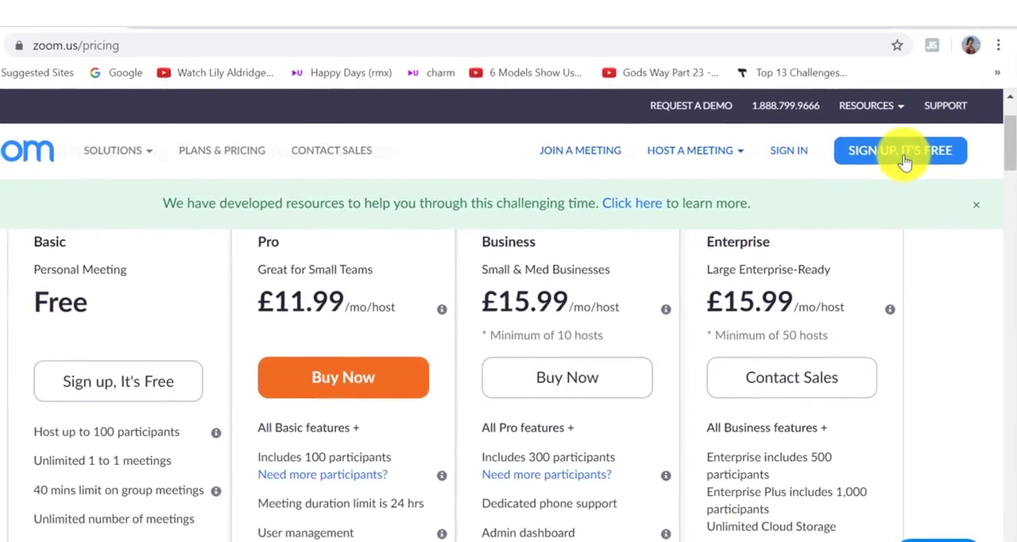
Step: Begin free sign-up and choose to sign in with a Google account
click(899, 149)
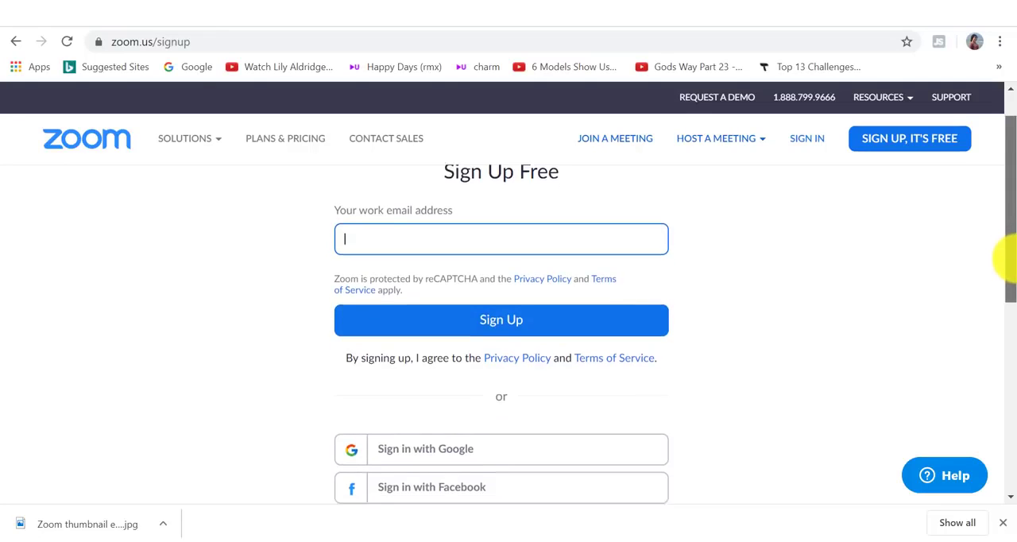
scroll(down, 3)
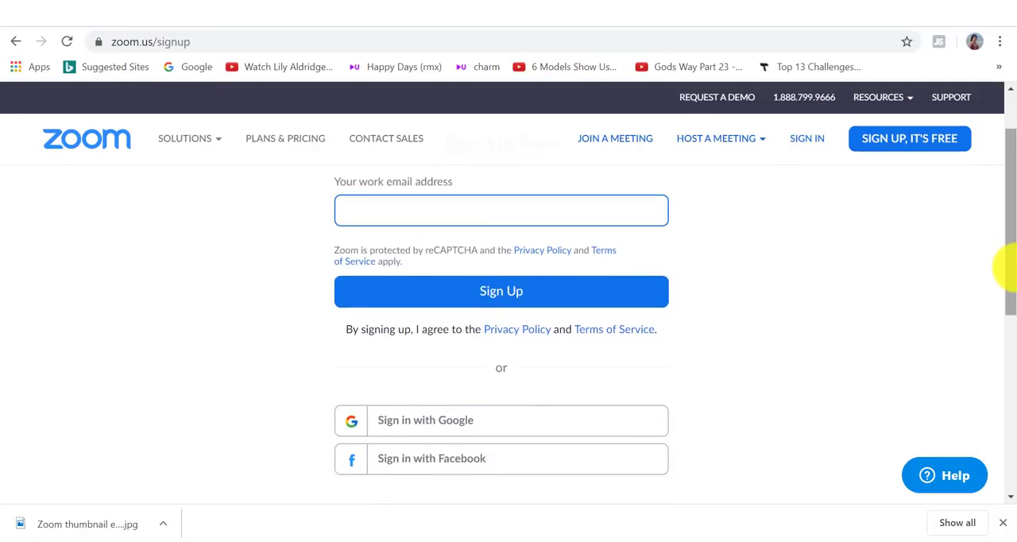
click(502, 209)
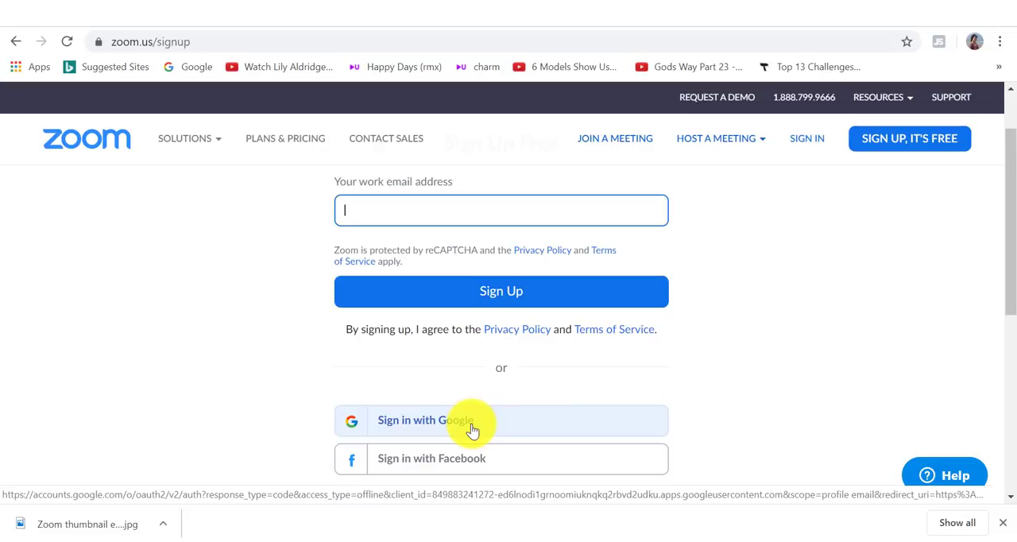
click(426, 419)
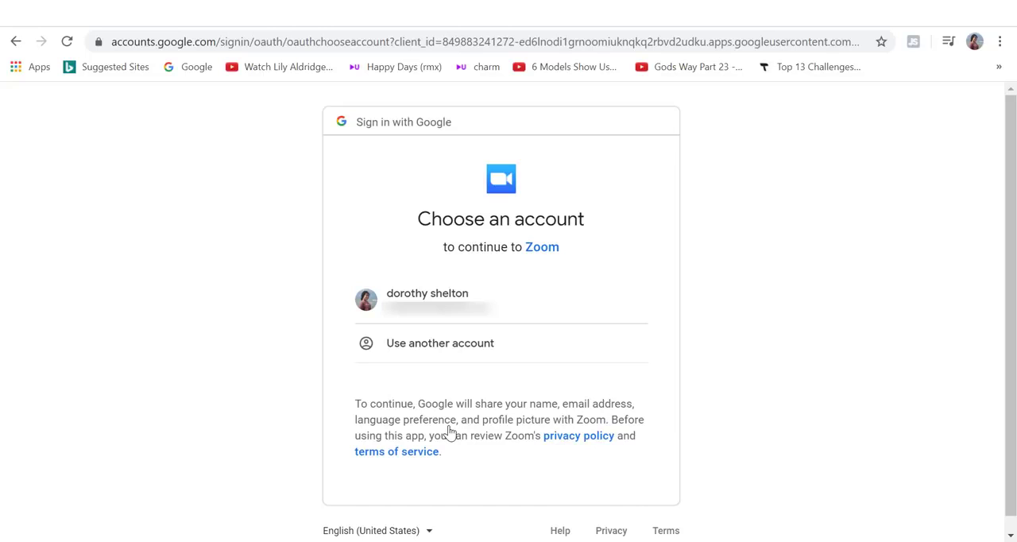
Step: Select the Google account and create the Zoom account linked to it
click(425, 297)
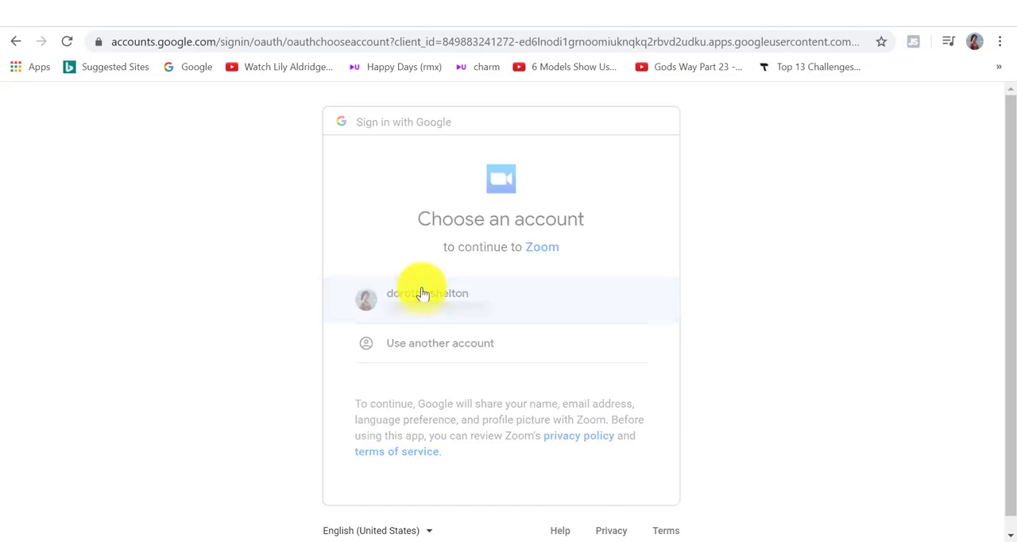
click(426, 299)
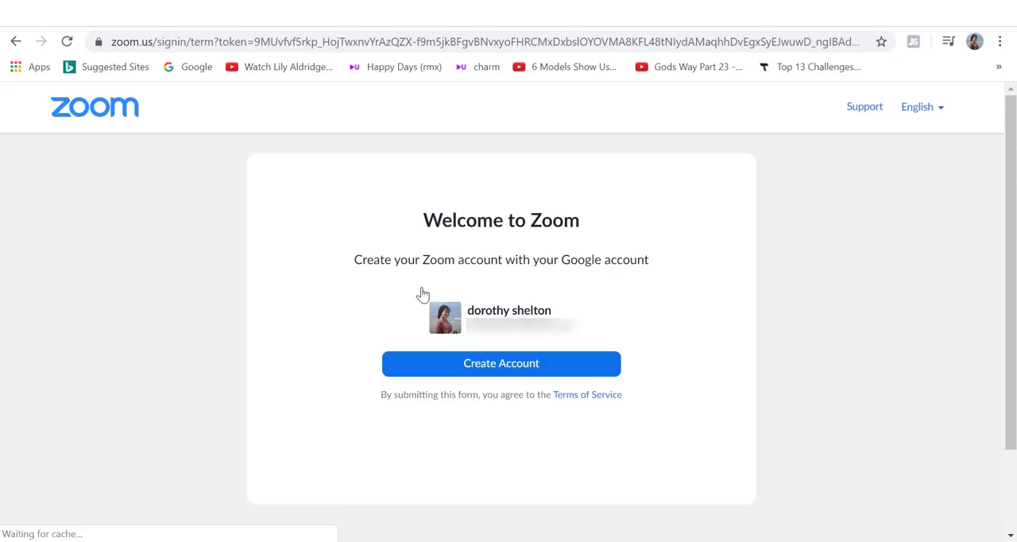
click(500, 363)
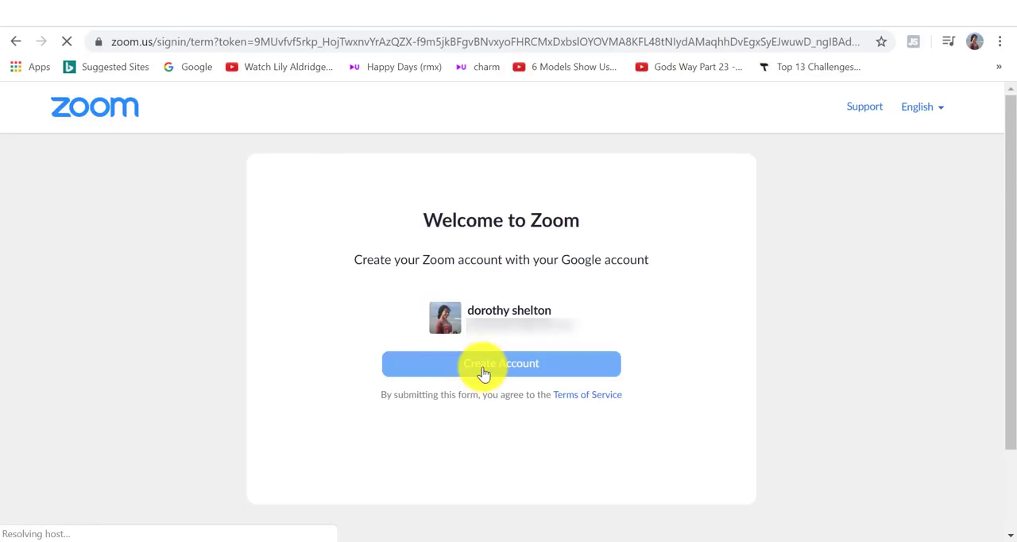
click(501, 362)
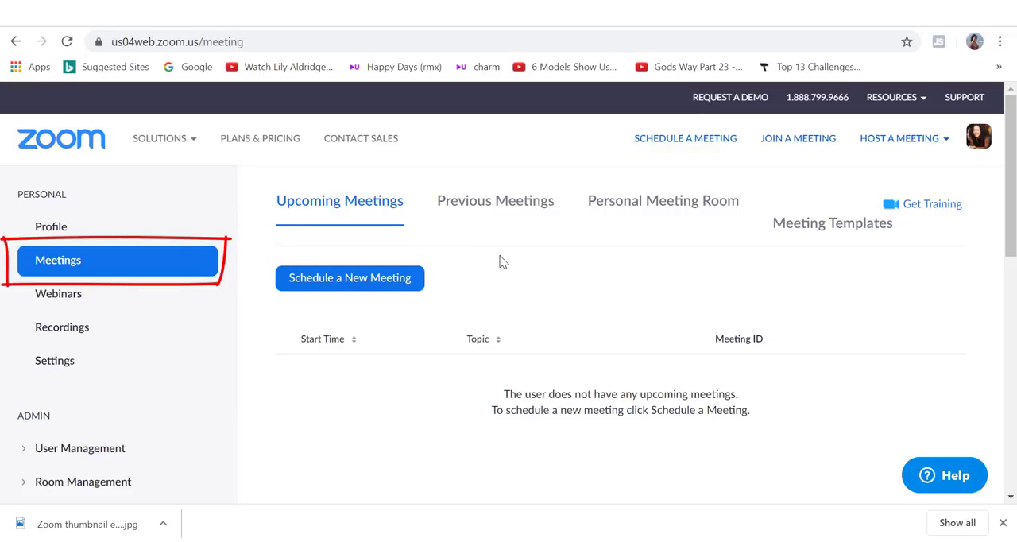
mouse_move(494, 200)
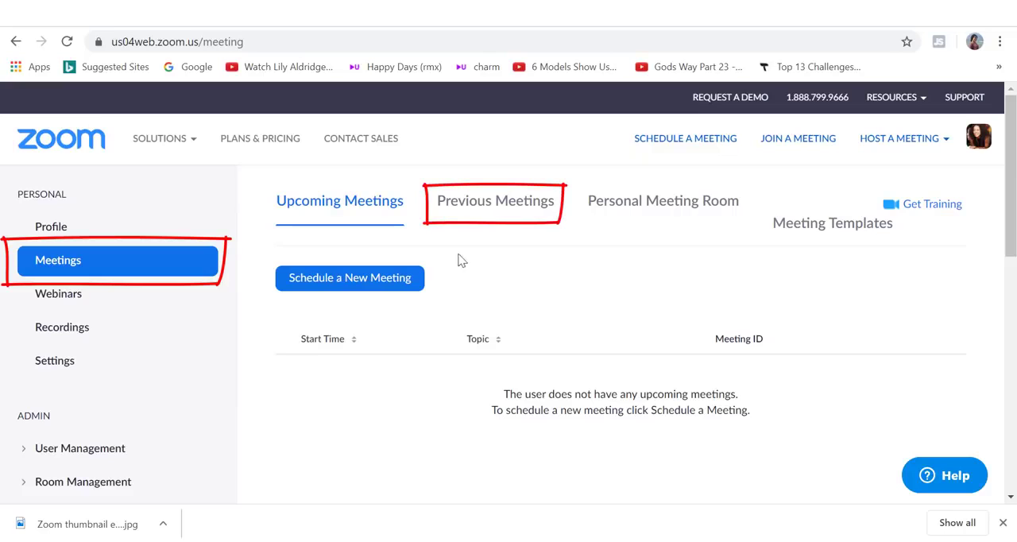
Step: Review Previous Meetings and Personal Meeting Room, then return to Upcoming Meetings
click(496, 200)
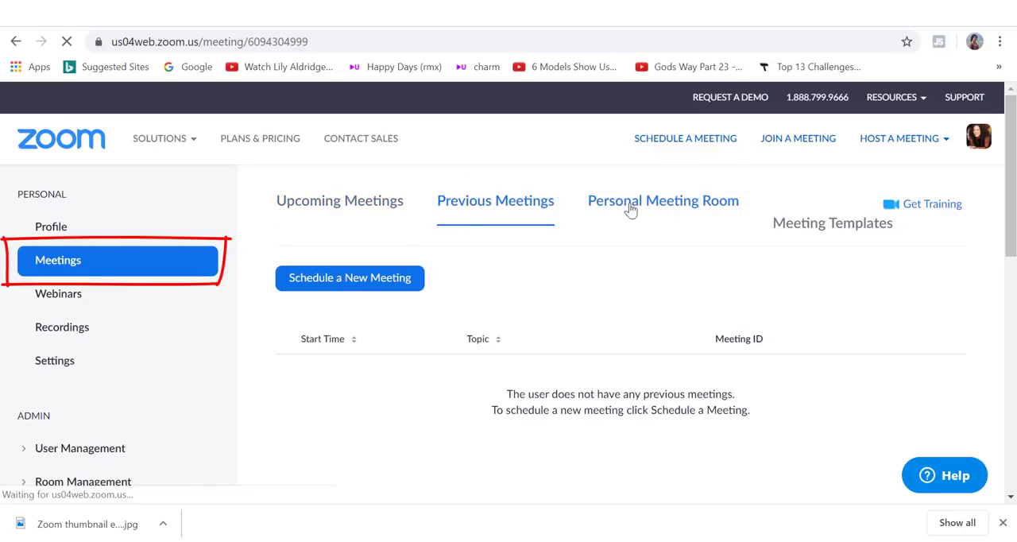
click(663, 200)
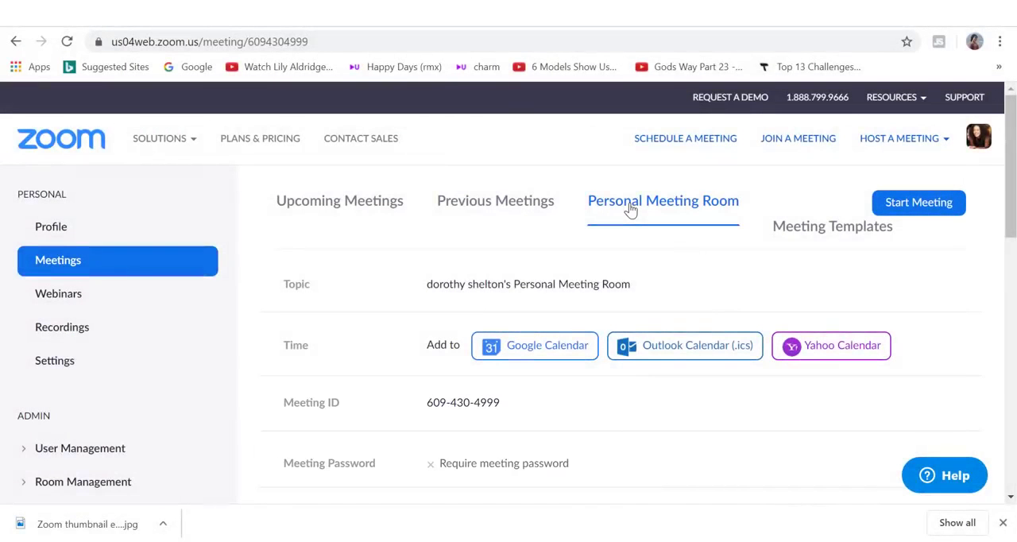
click(341, 201)
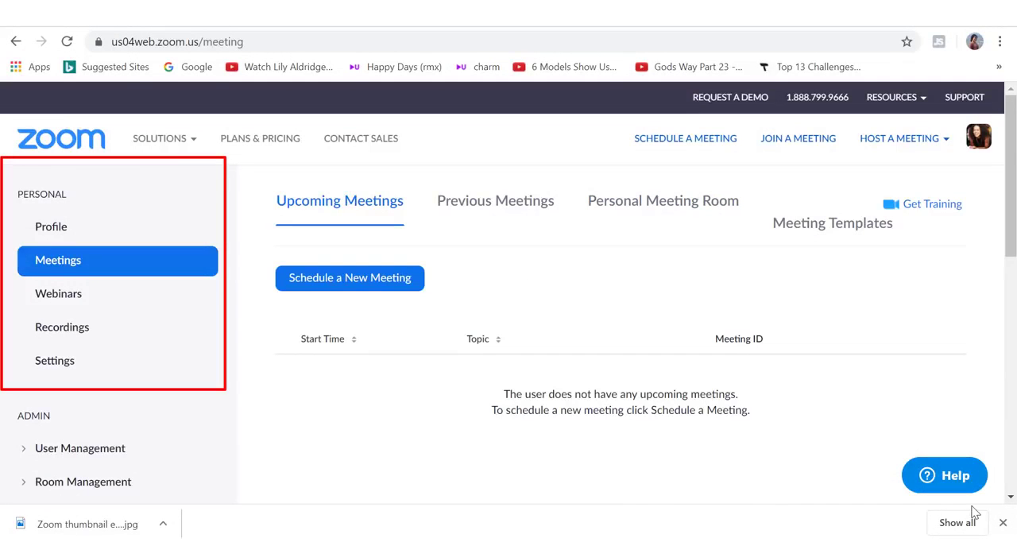
Step: Check the profile's personal meeting ID, then download the Chrome calendar scheduling extension
click(51, 225)
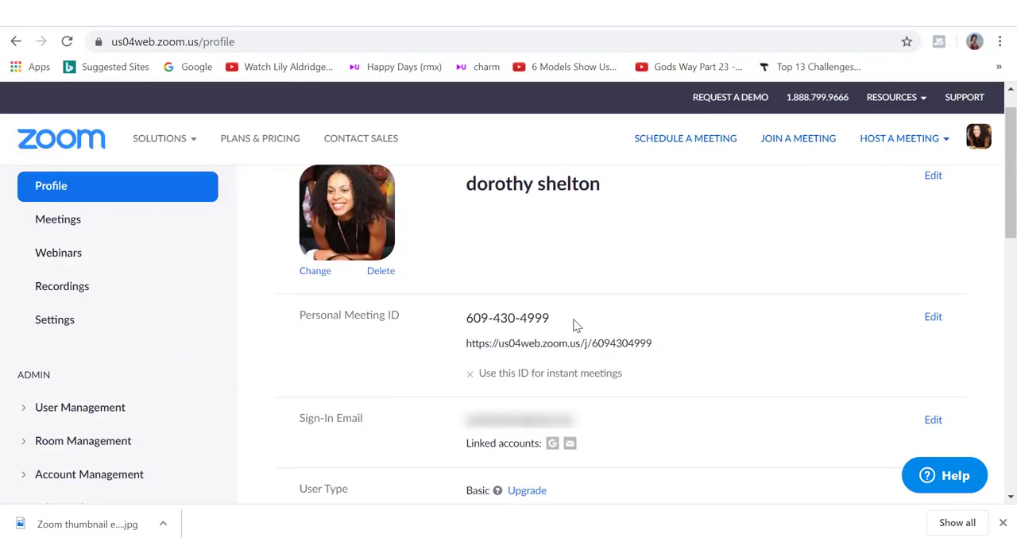
mouse_move(588, 441)
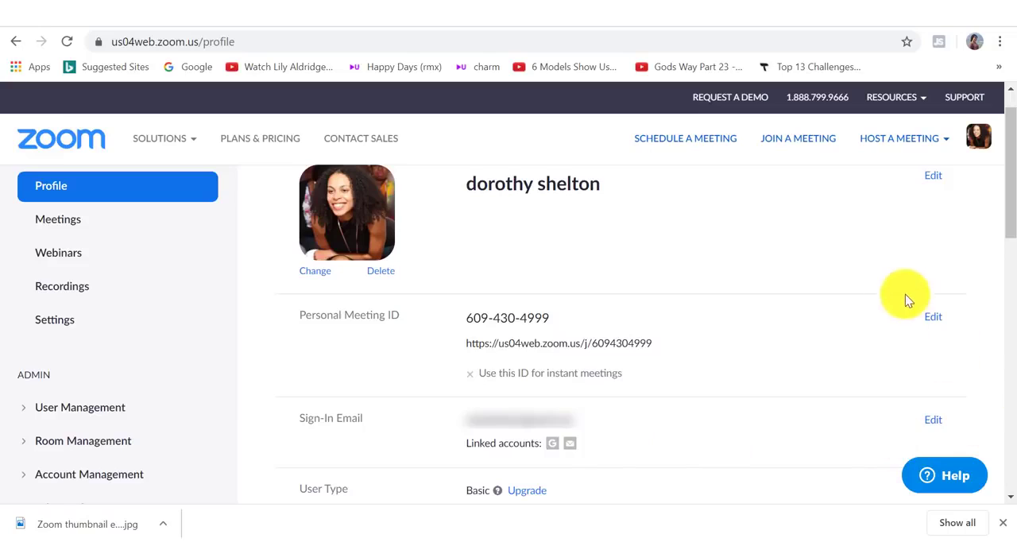
click(57, 219)
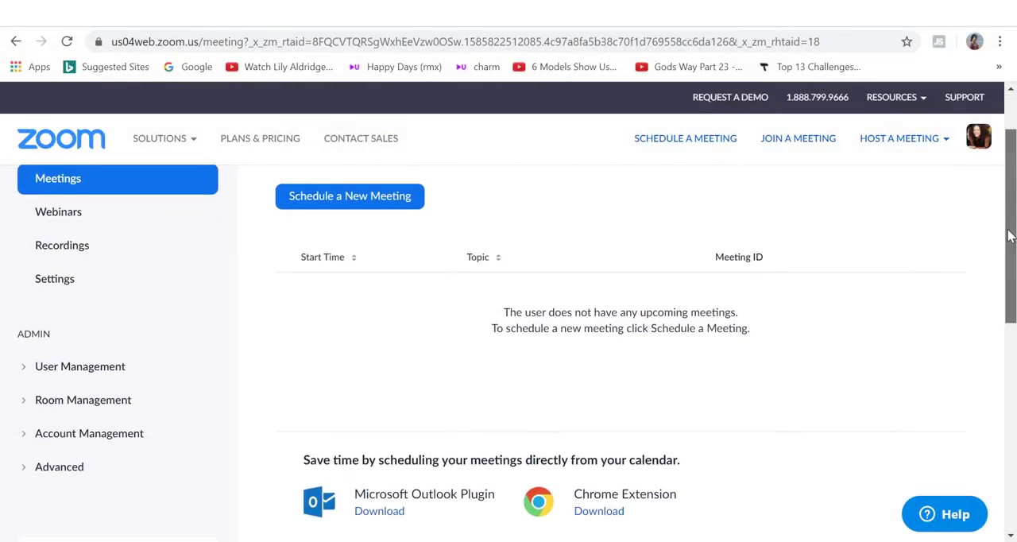
scroll(down, 3)
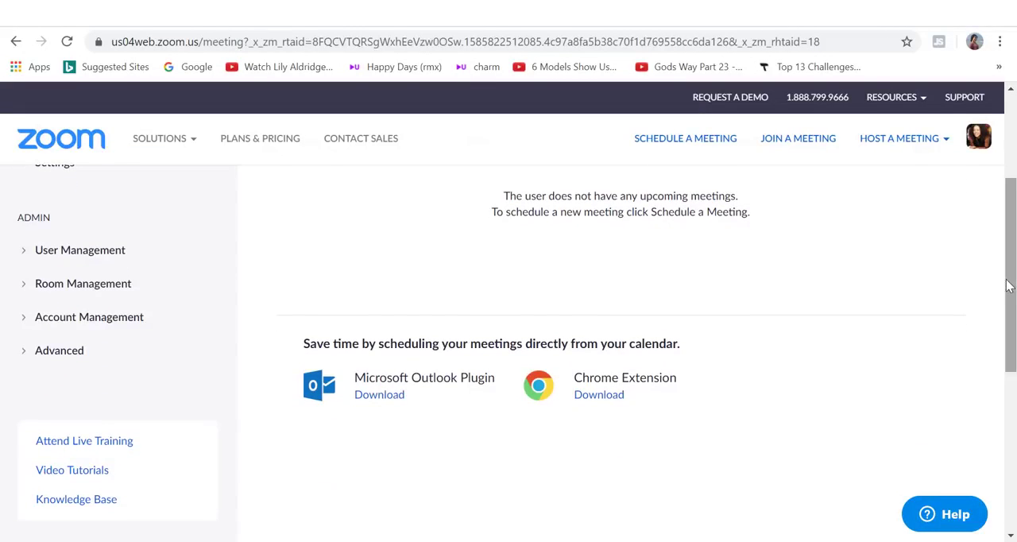
scroll(down, 3)
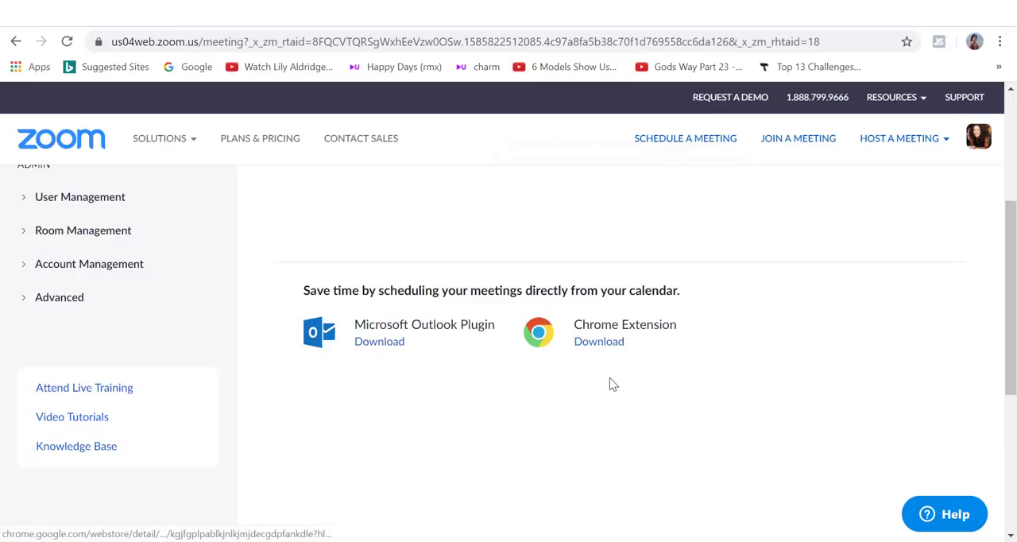
click(57, 261)
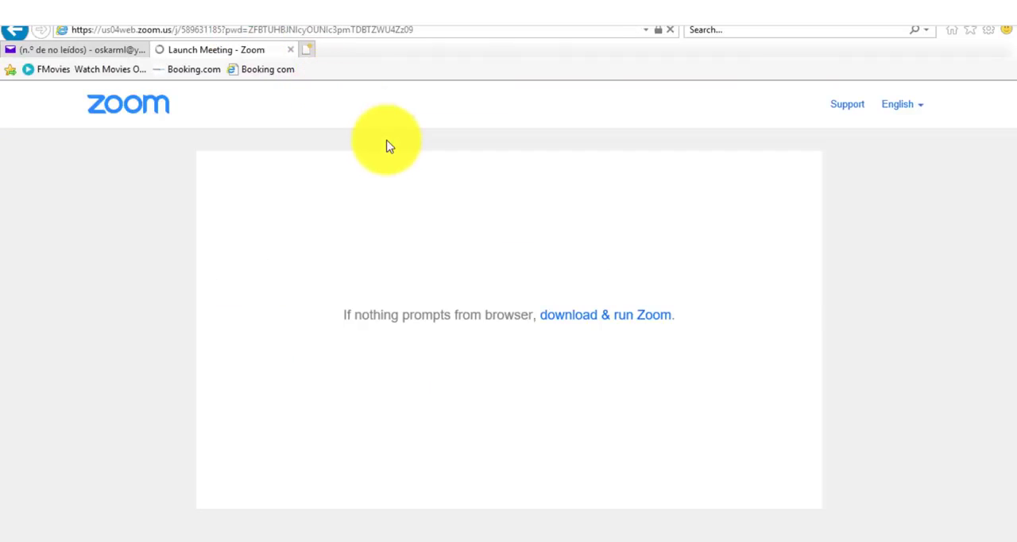
mouse_move(512, 261)
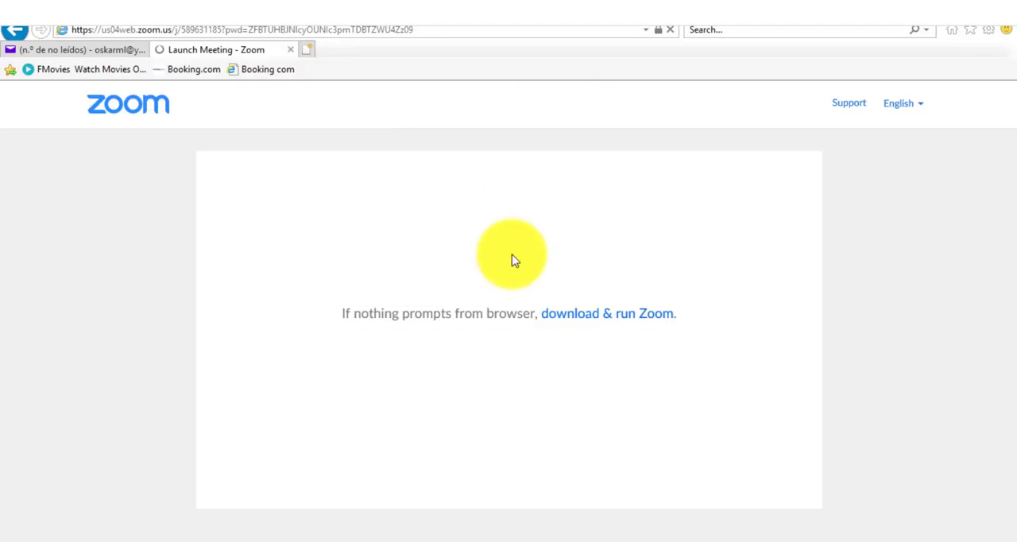
Step: Download and run the Zoom launcher from the meeting launch page
click(607, 313)
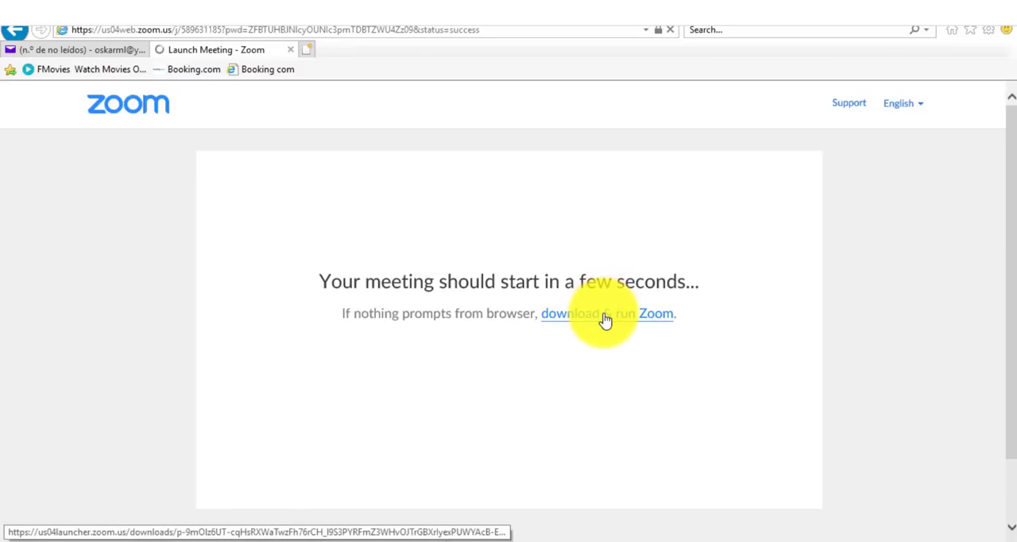
click(607, 313)
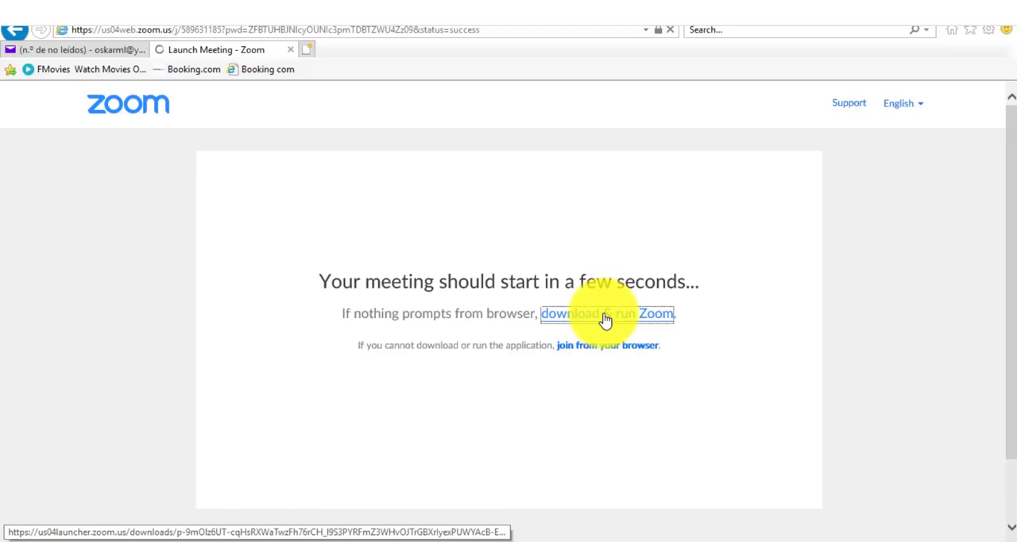
click(607, 313)
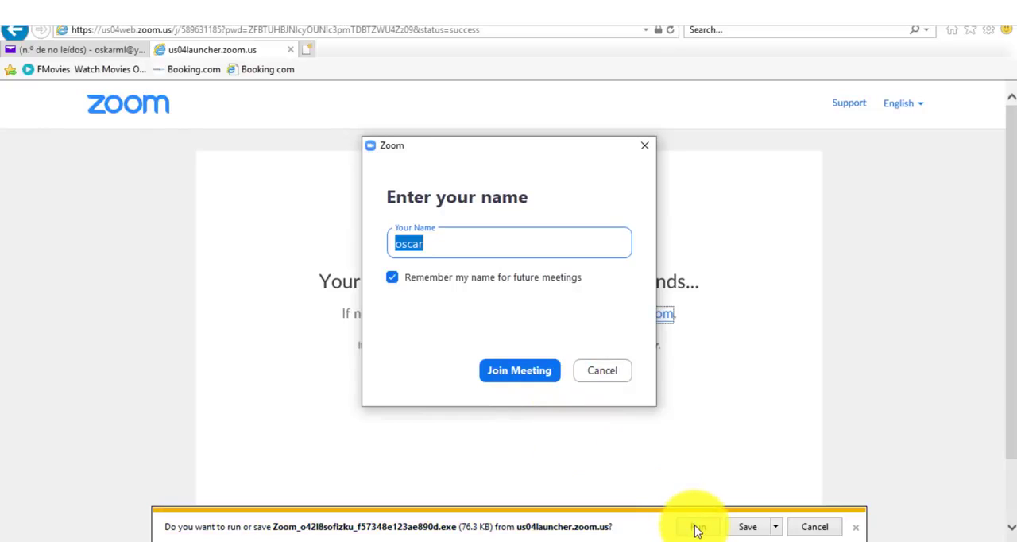
click(697, 528)
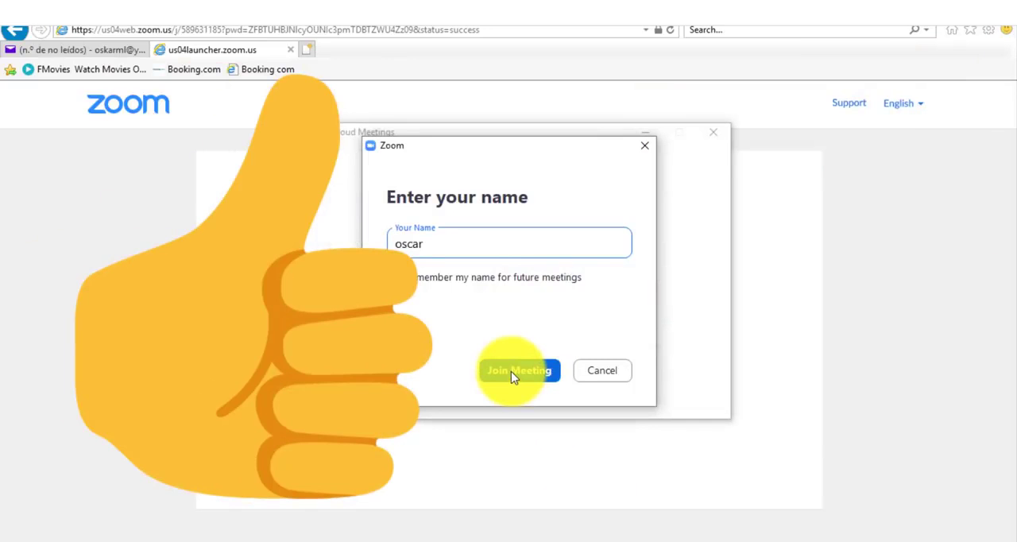
Step: Join the meeting with the entered name after checking the camera preview
click(518, 370)
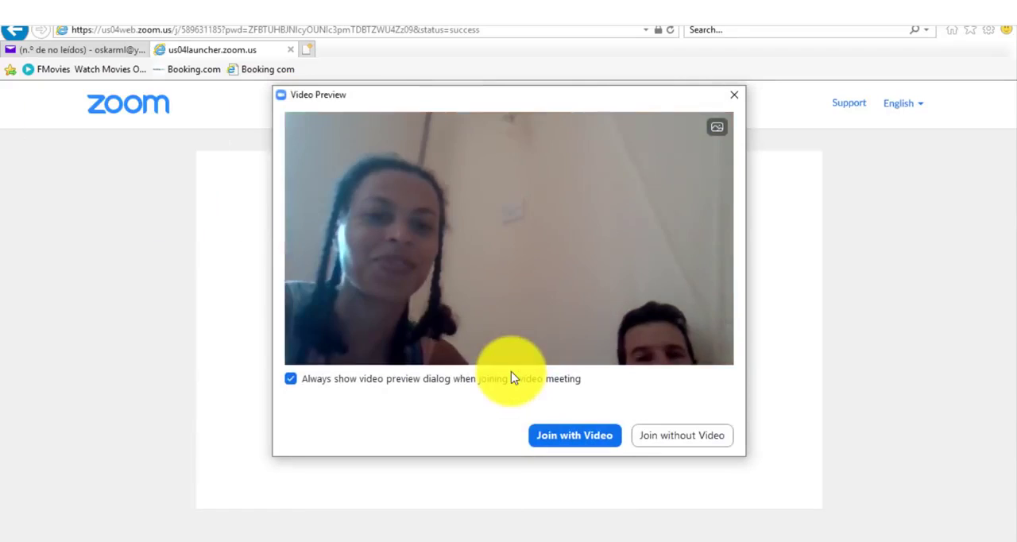
click(734, 96)
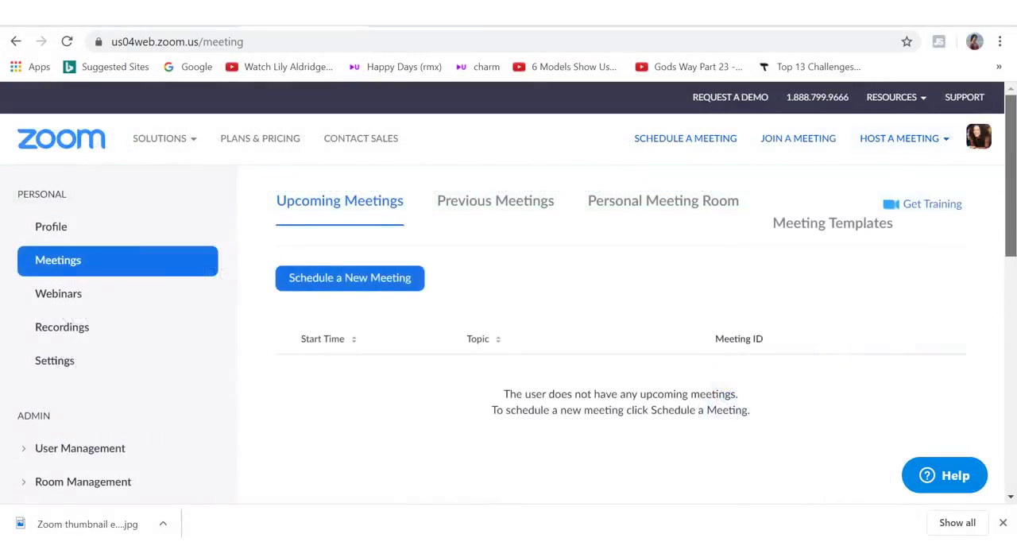
Step: Host a new meeting from the Meetings page with video off
scroll(down, 3)
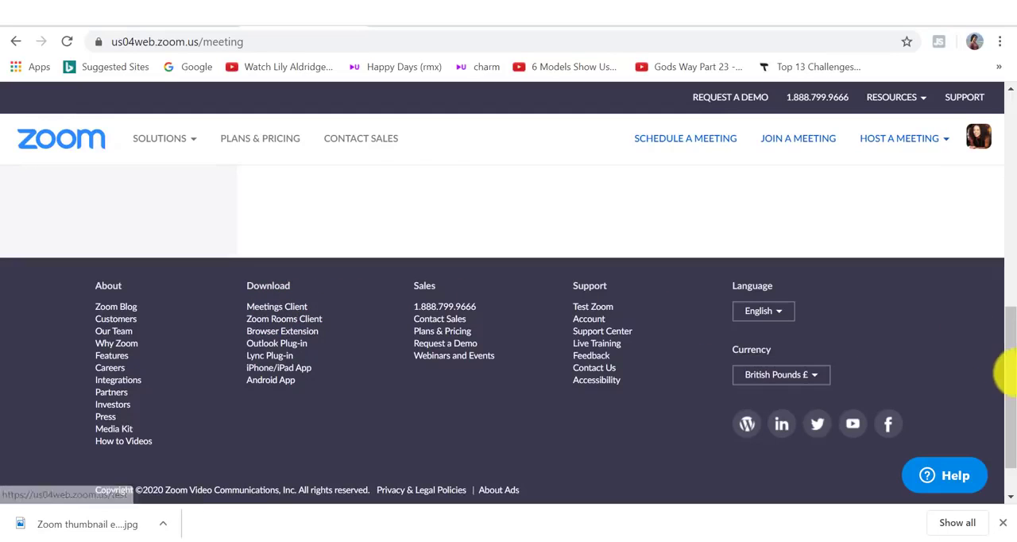
click(902, 136)
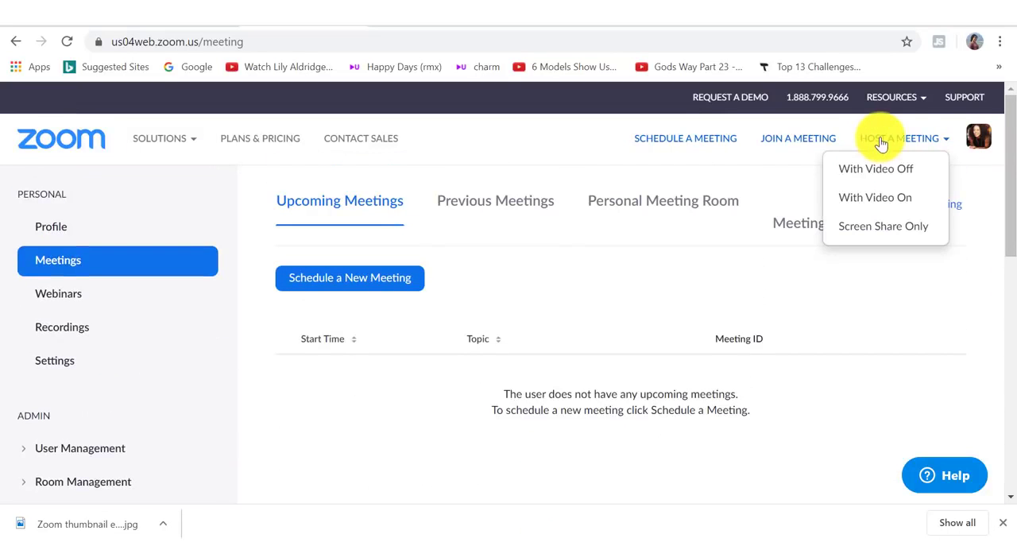
mouse_move(882, 168)
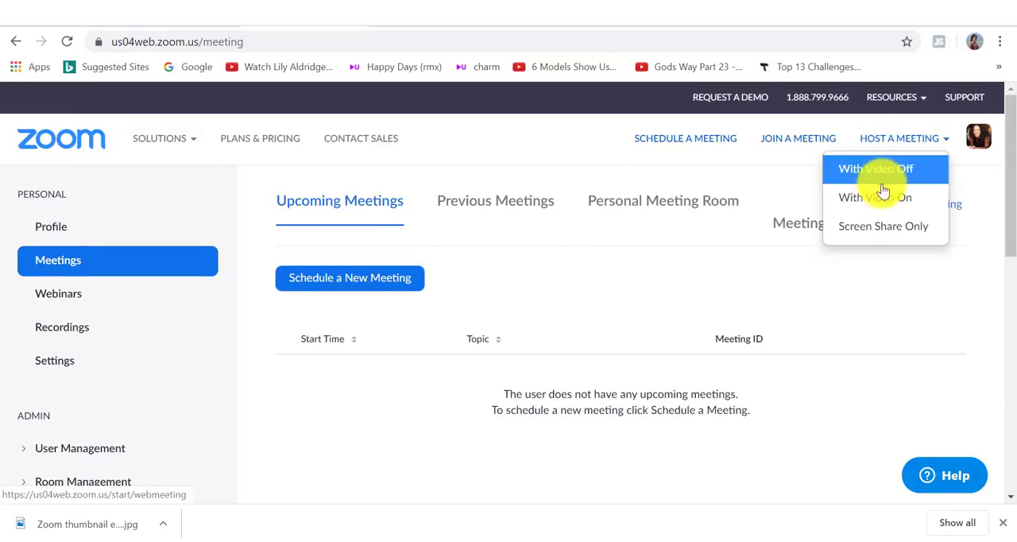
mouse_move(872, 175)
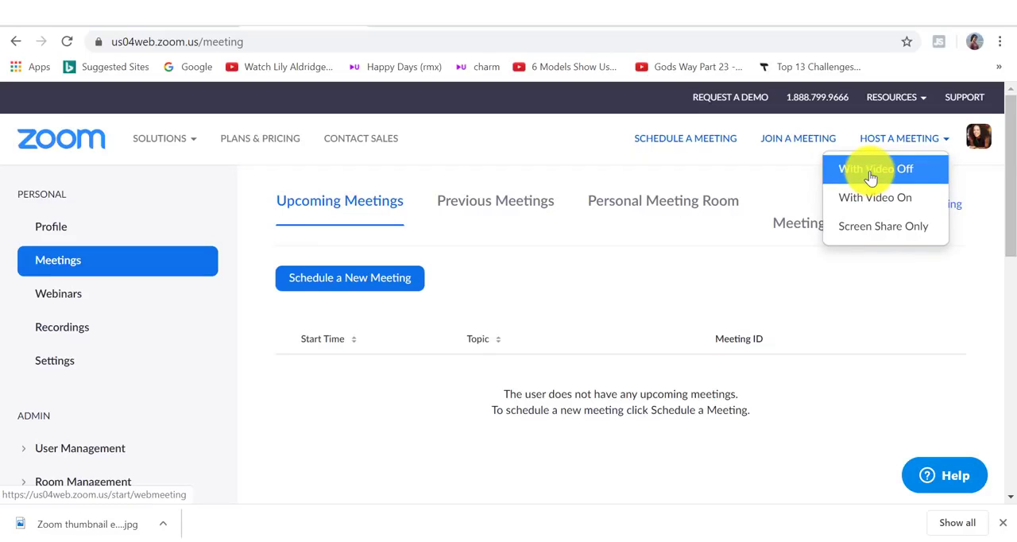
click(874, 168)
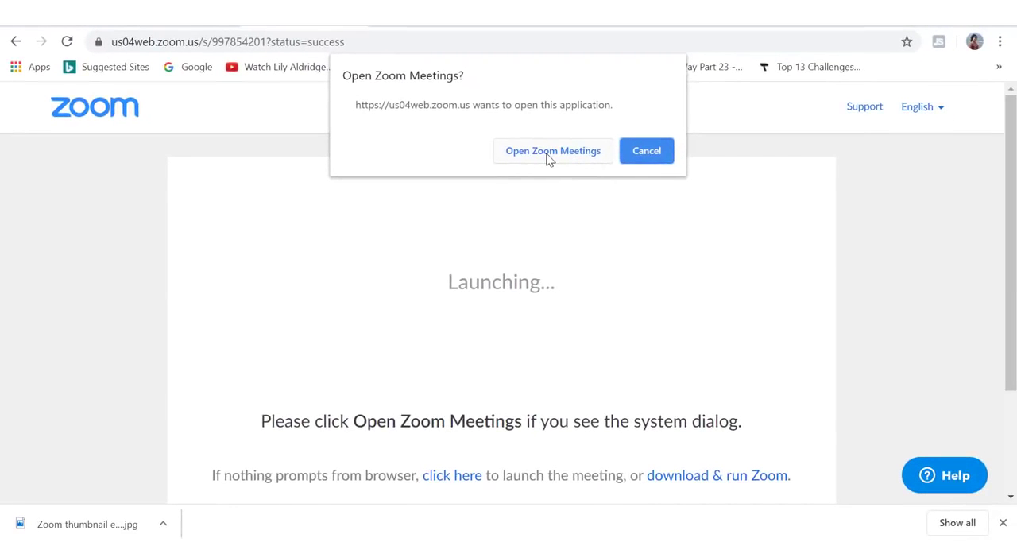
mouse_move(709, 486)
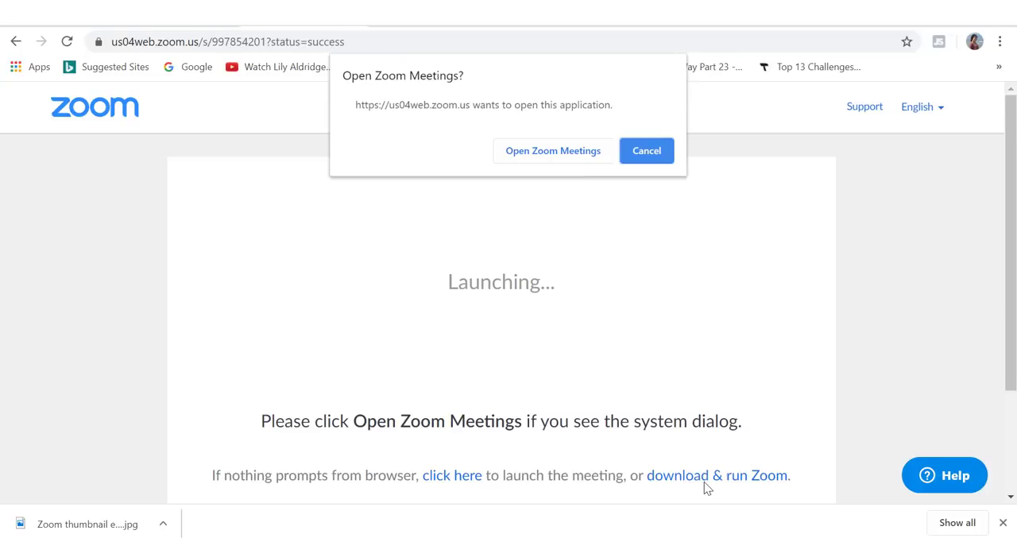
Step: Let the browser open the meeting in the Zoom desktop app
click(553, 149)
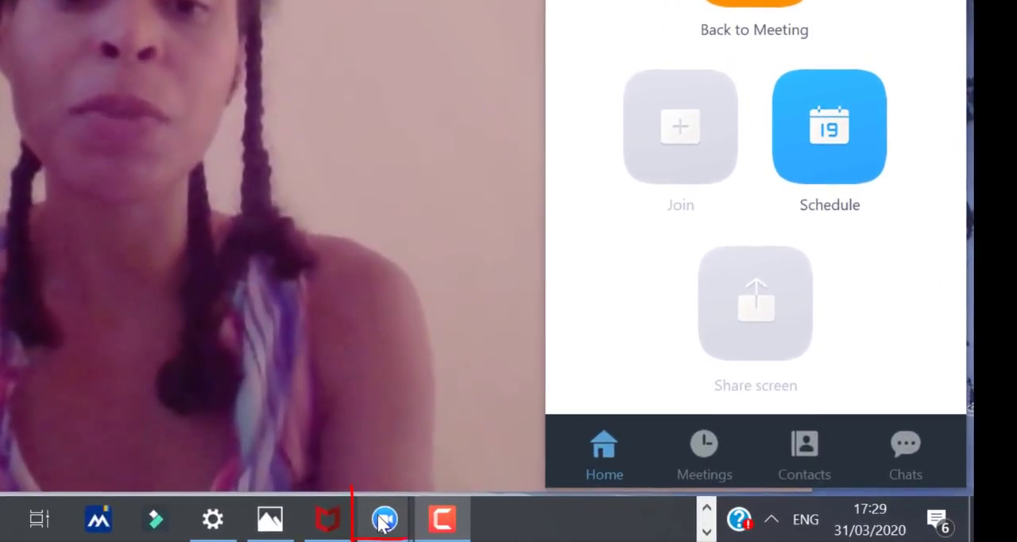
Step: Bring the running meeting window to the front via the taskbar Zoom icon
right_click(384, 518)
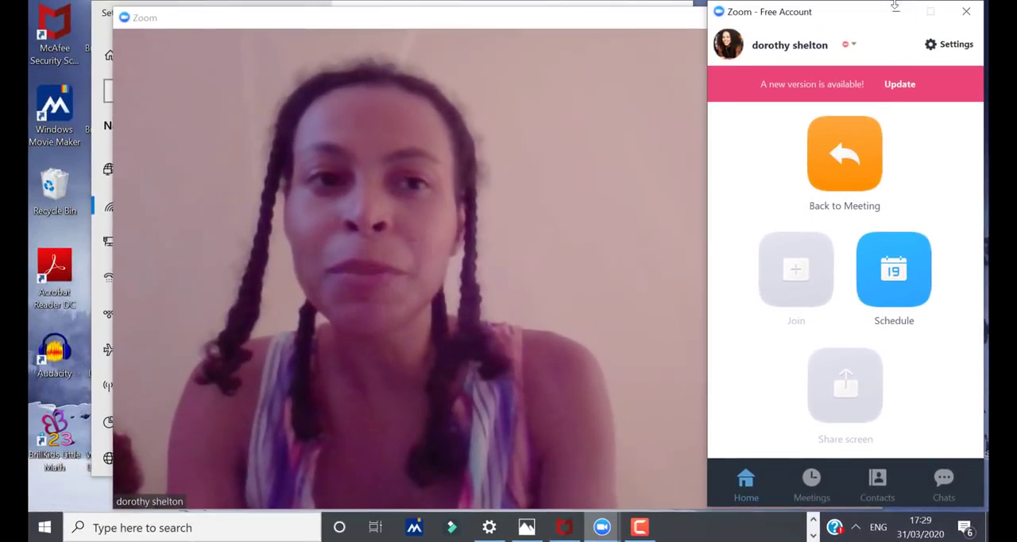
mouse_move(896, 14)
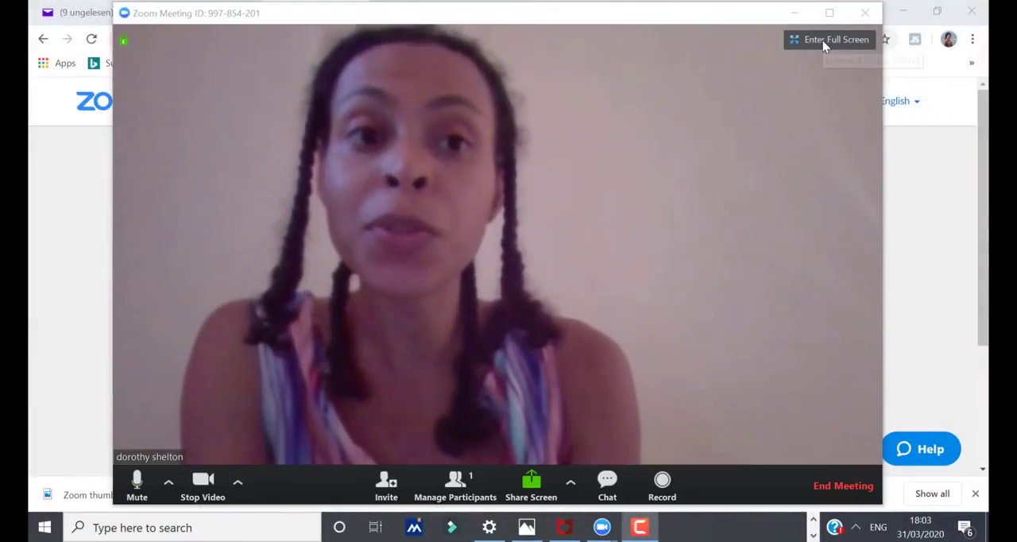
mouse_move(829, 39)
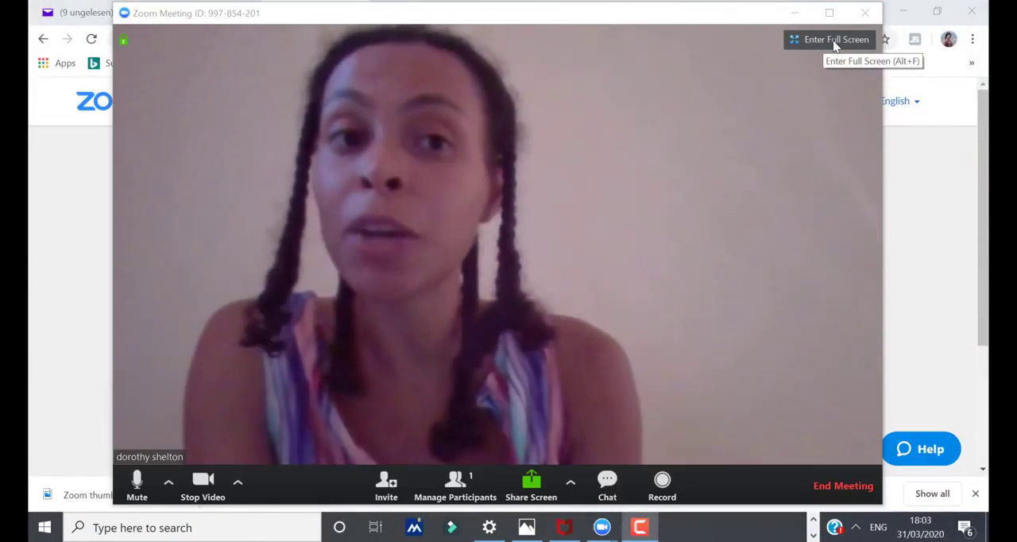
click(835, 39)
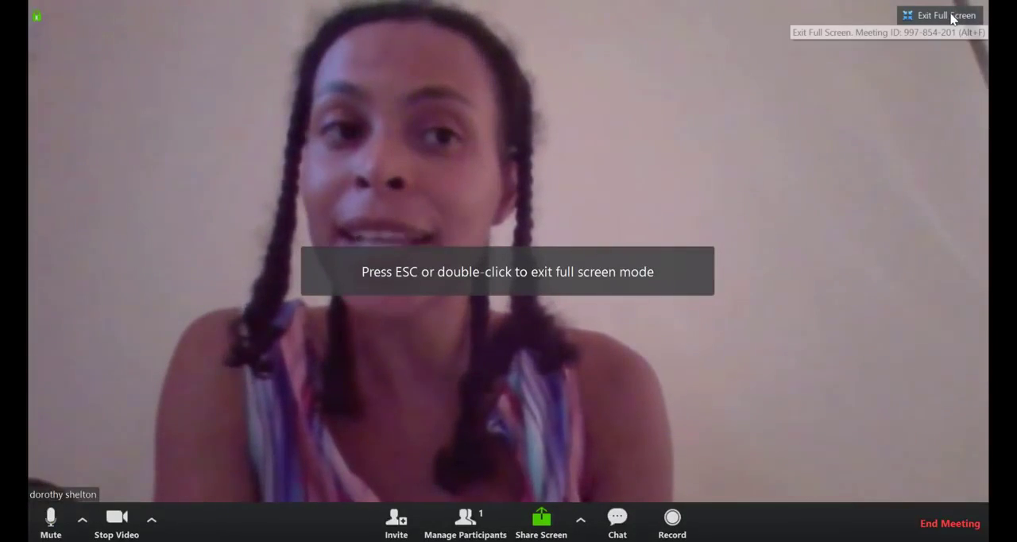
click(938, 16)
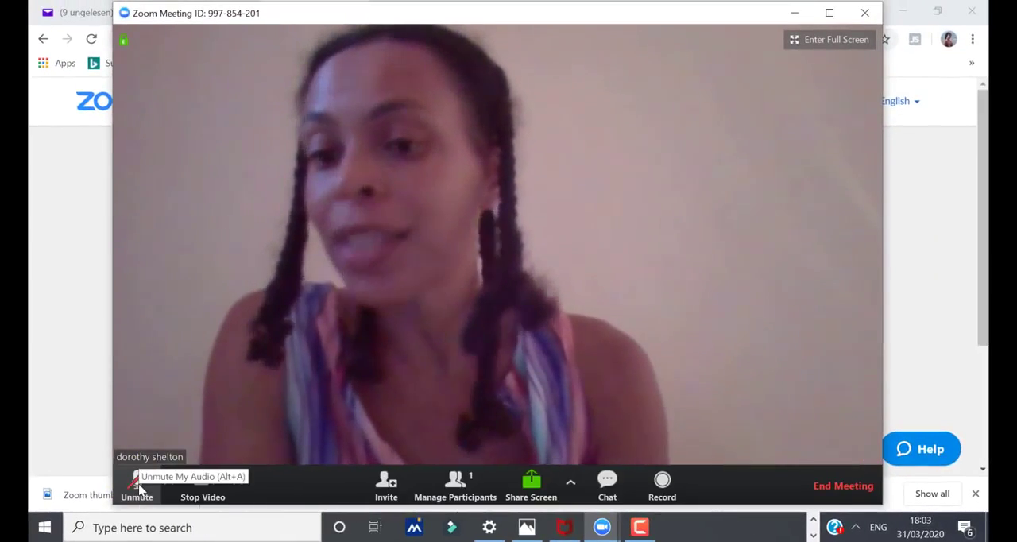
Step: Unmute the microphone and stop the camera so the profile photo shows
click(137, 484)
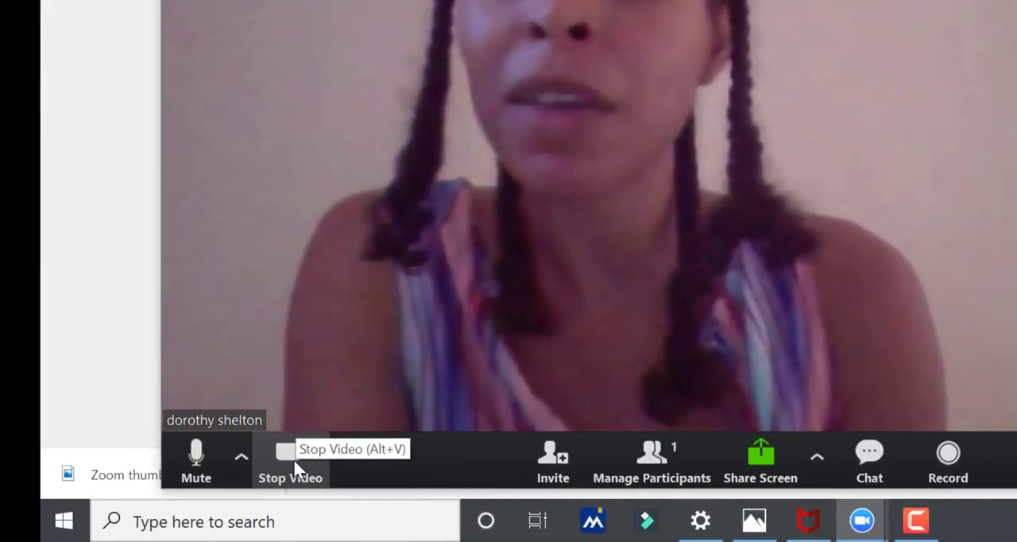
click(289, 457)
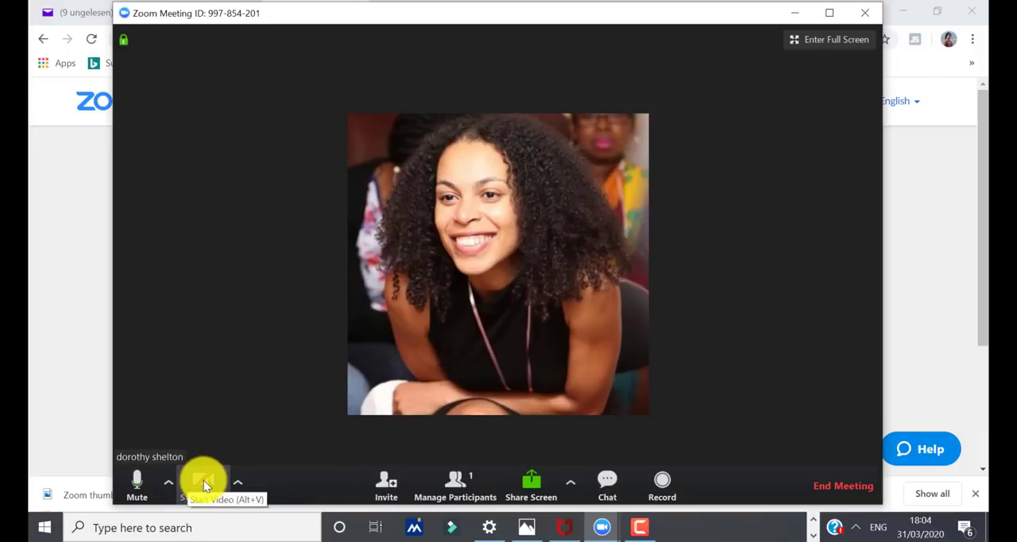
click(205, 480)
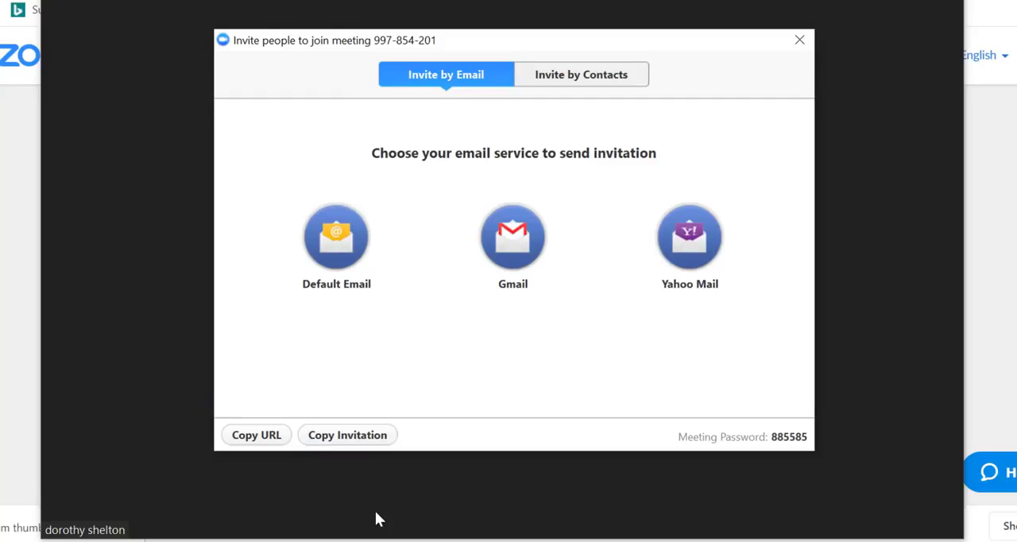
Step: Copy the full meeting invitation and close the Invite dialog
click(346, 436)
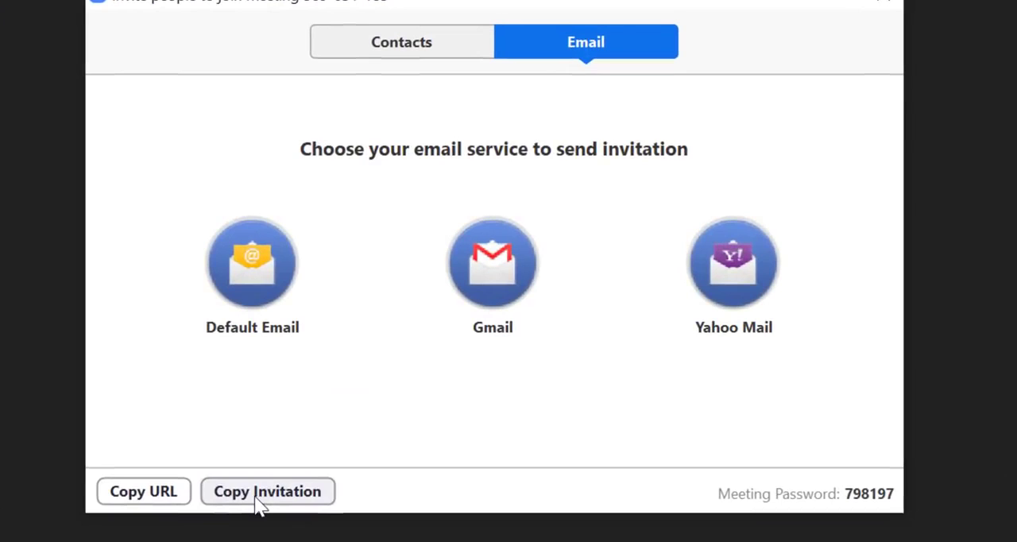
click(267, 491)
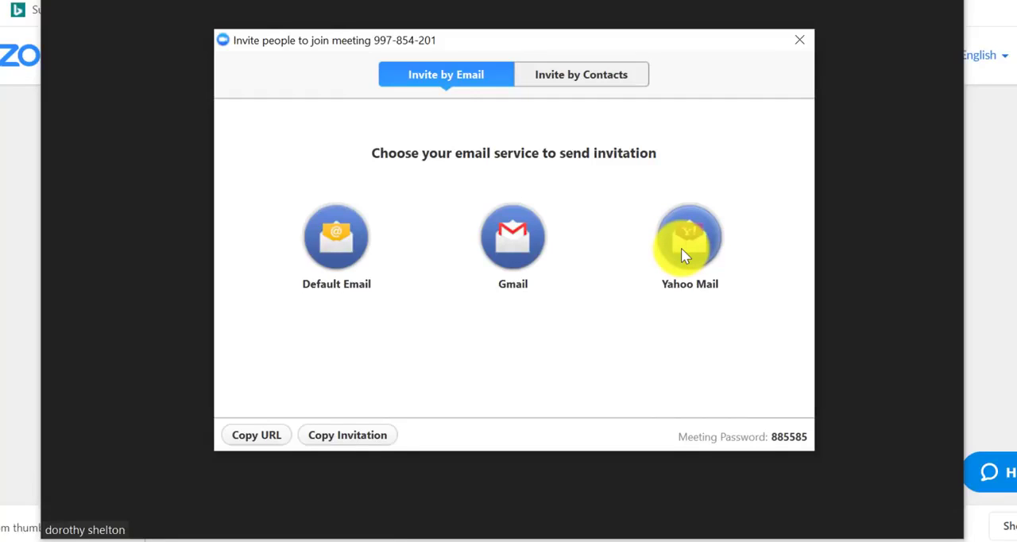
mouse_move(779, 63)
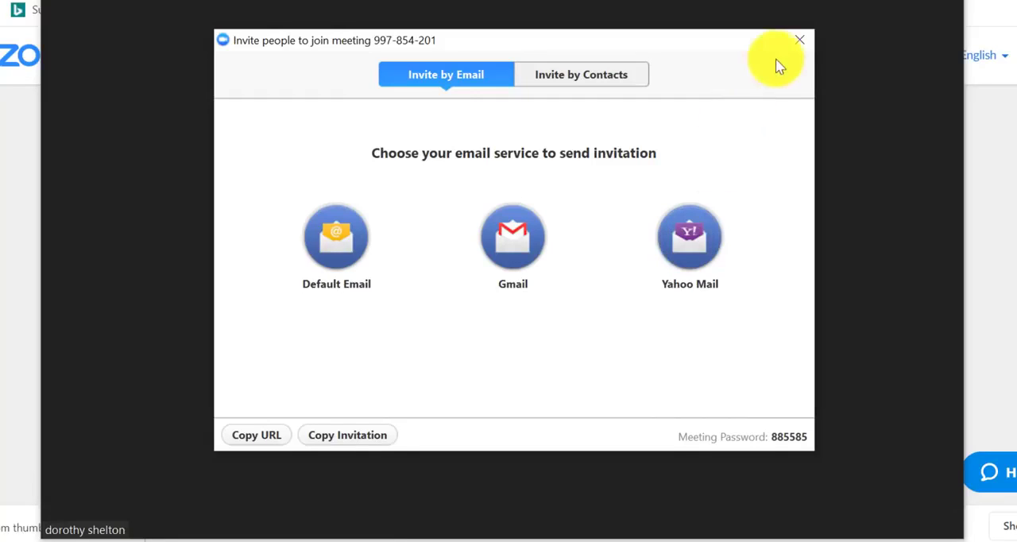
click(800, 40)
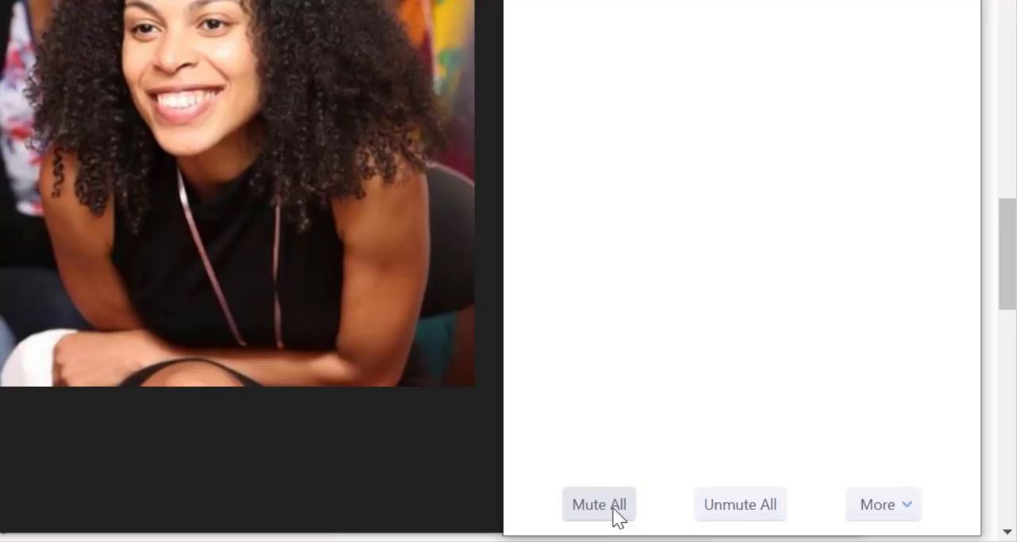
mouse_move(740, 506)
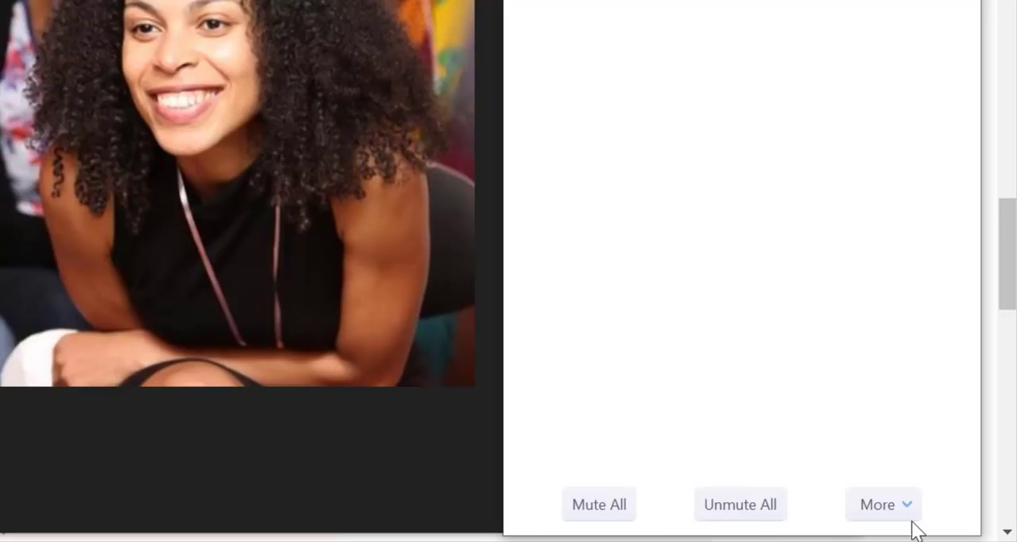
Step: Show the extra participant management options (mute on entry, chime, lock meeting)
click(878, 504)
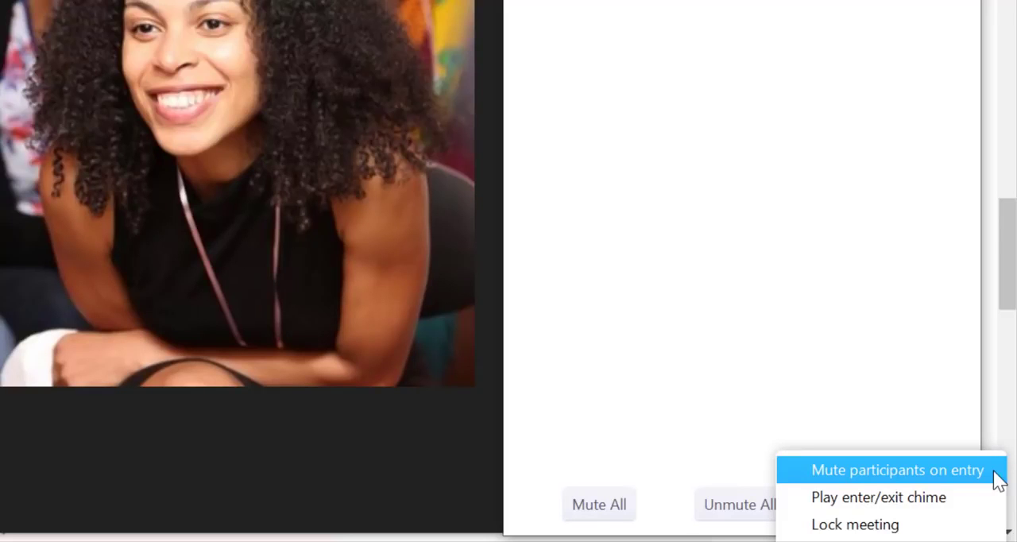
Step: Turn on Mute participants on entry for the meeting
click(603, 505)
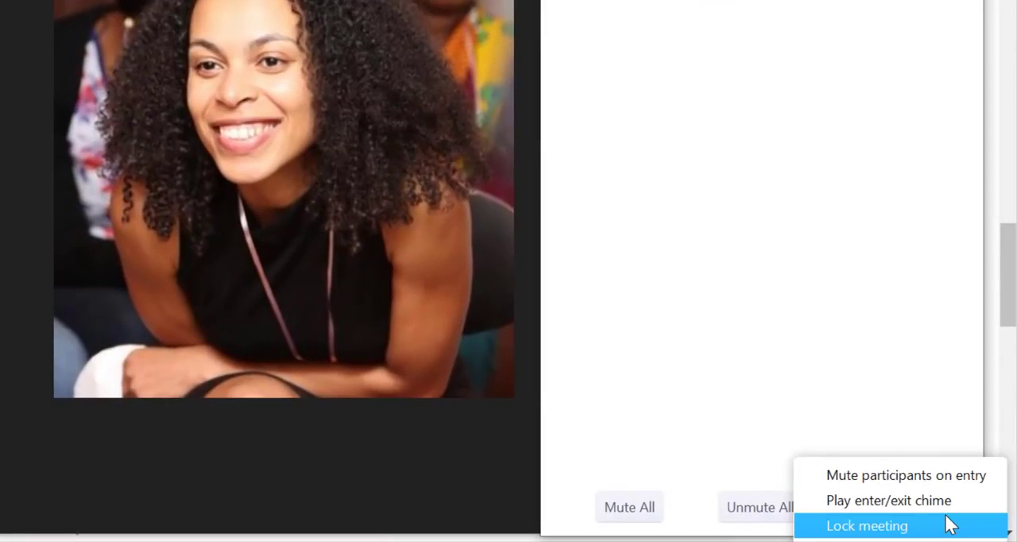
mouse_move(877, 499)
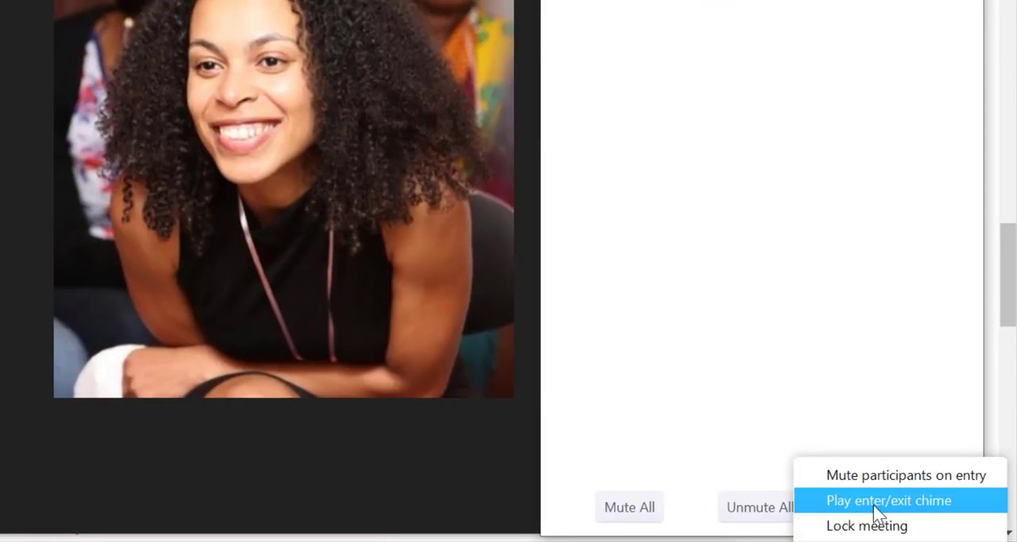
mouse_move(909, 512)
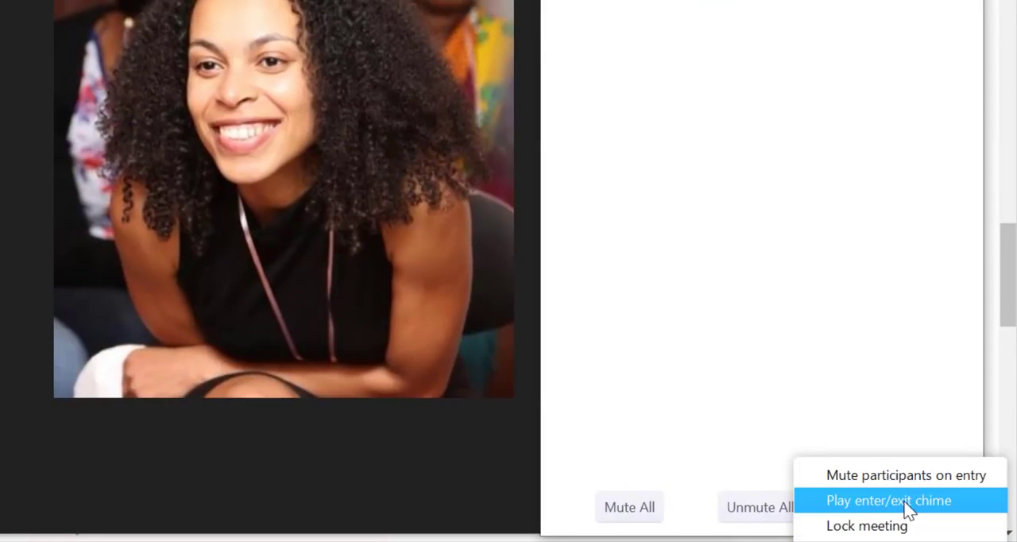
mouse_move(930, 515)
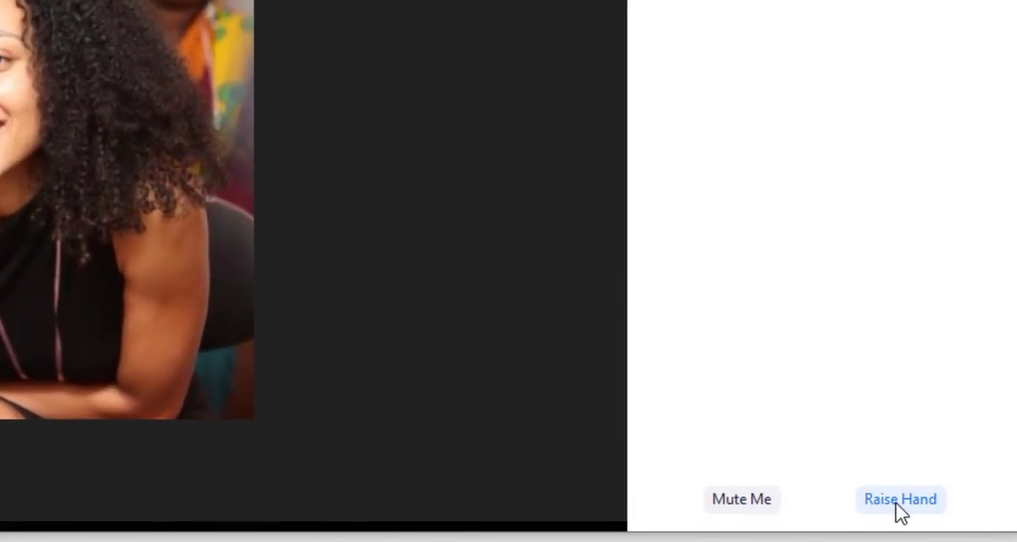
Step: Raise a hand from the participants panel, then lower it again
click(900, 498)
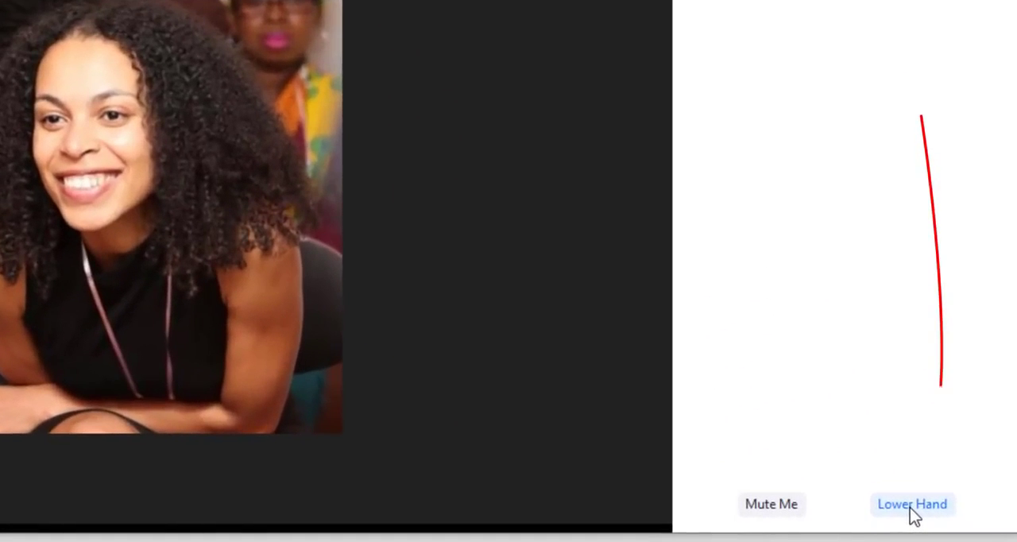
click(912, 504)
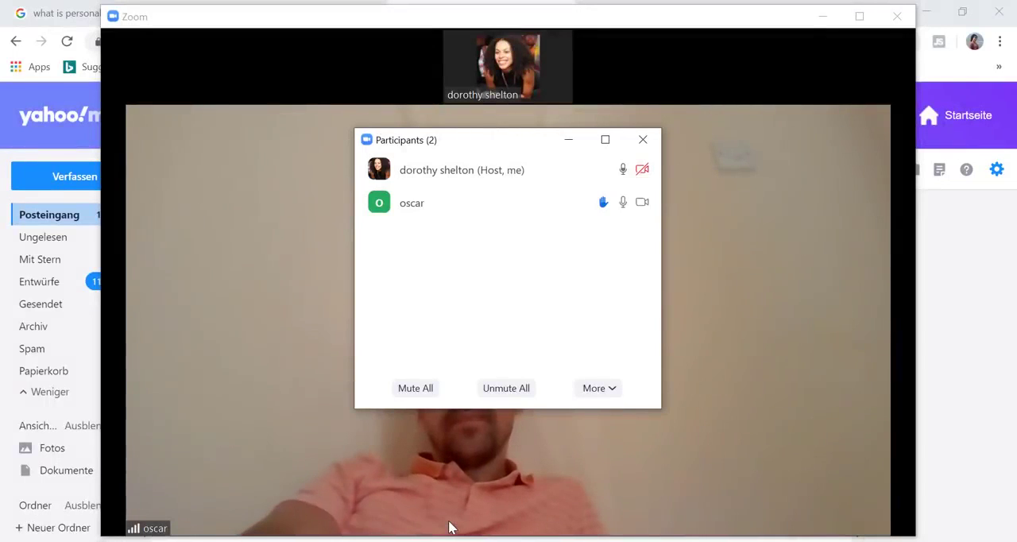
Step: Show the host actions for participant oscar: chat, stop video, make host, rename, remove
click(624, 203)
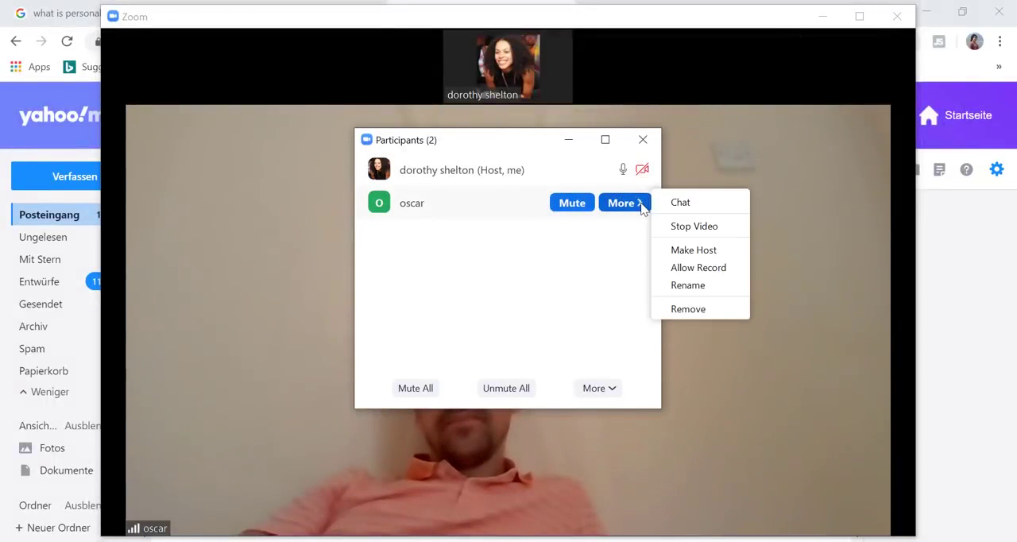
mouse_move(687, 202)
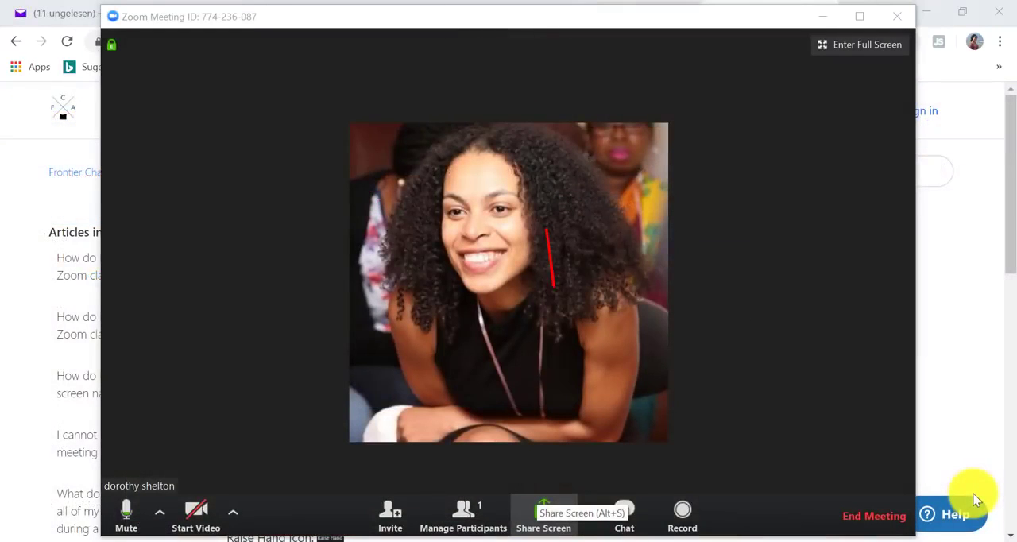
Step: Bring up the share picker listing desktop, whiteboard, iPhone/iPad, camera and app windows
drag(549, 238, 556, 473)
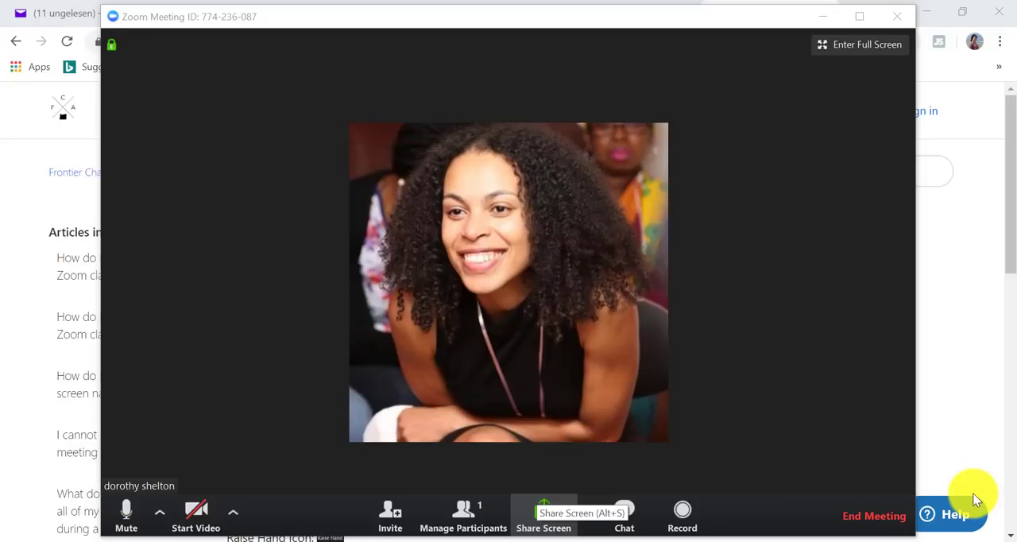
click(544, 515)
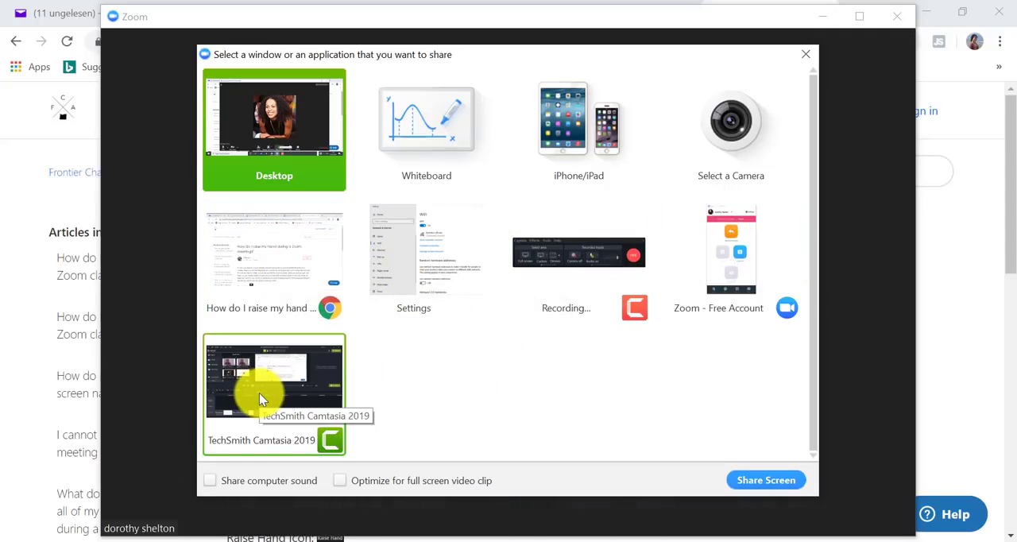
mouse_move(283, 306)
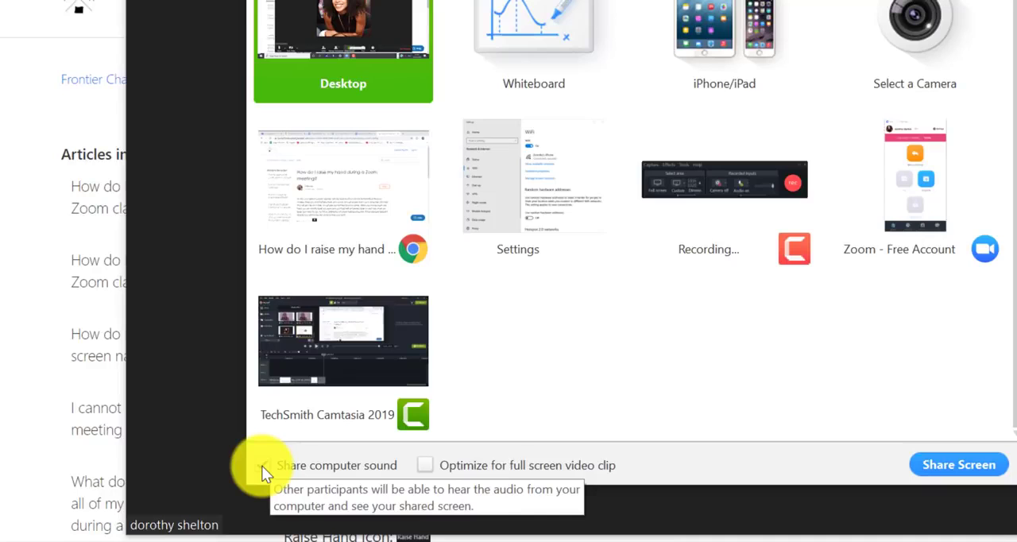
click(262, 464)
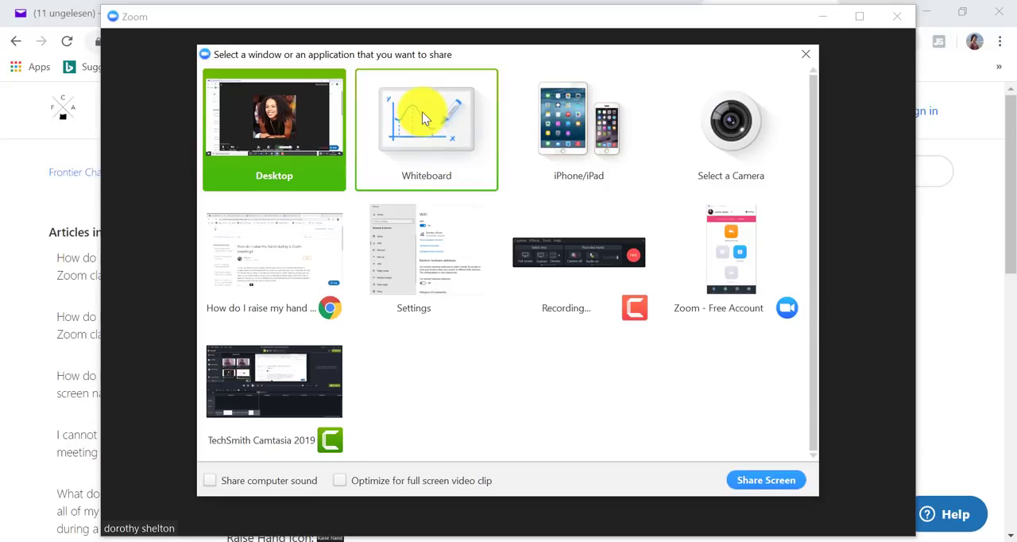
Step: Share a blank whiteboard with the meeting
click(426, 130)
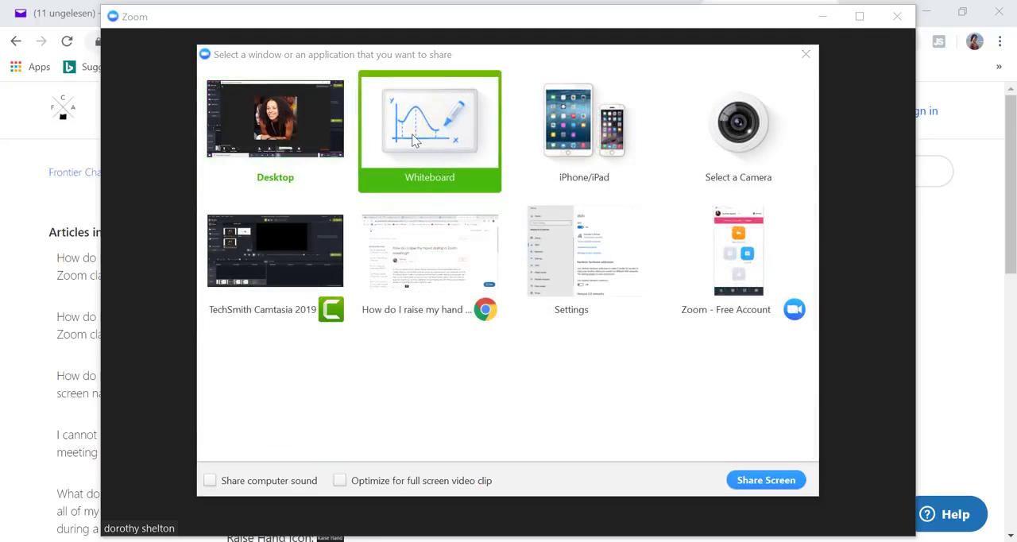
click(766, 480)
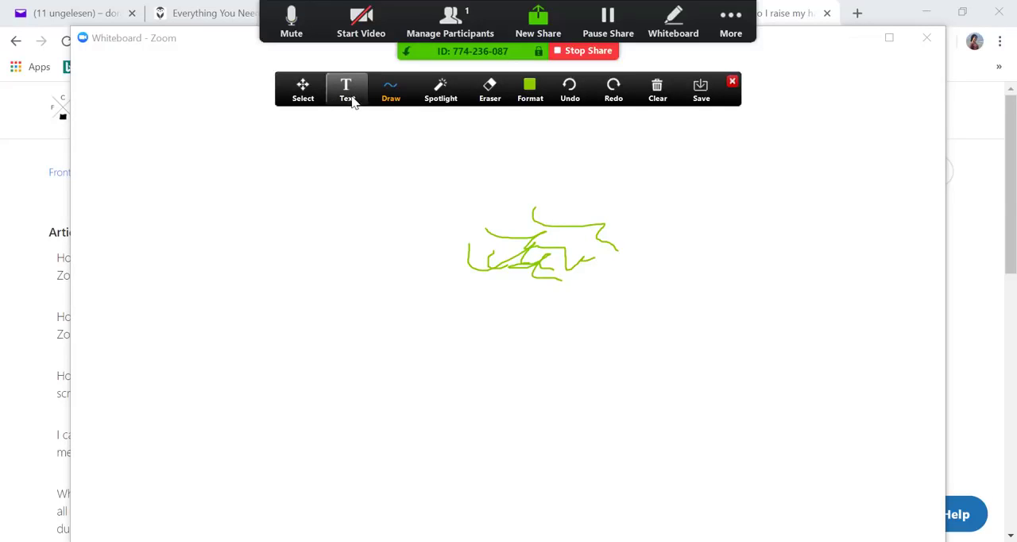
Step: Add the text 'uggjhjh' to the whiteboard and look at the drawing shape choices
text(uggjhj)
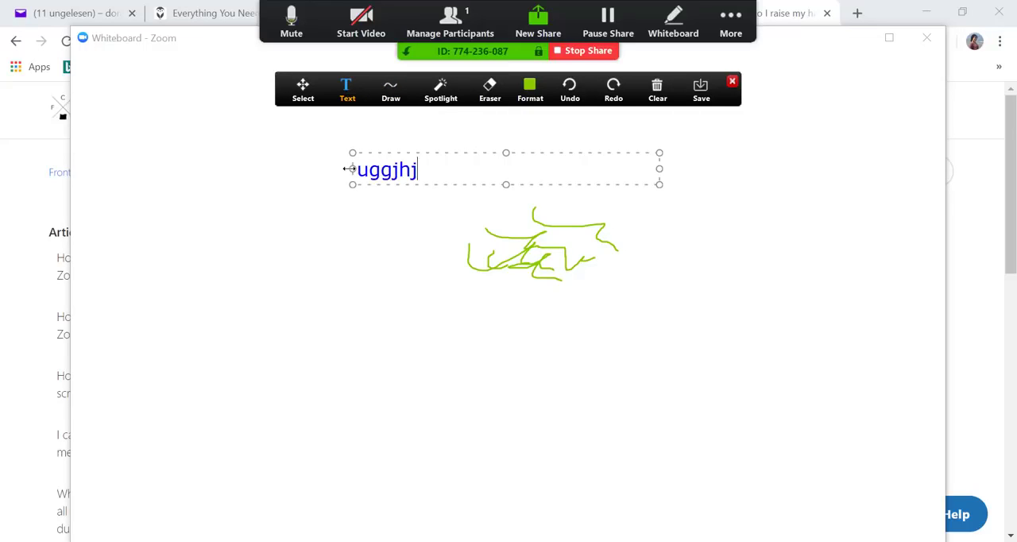
click(391, 88)
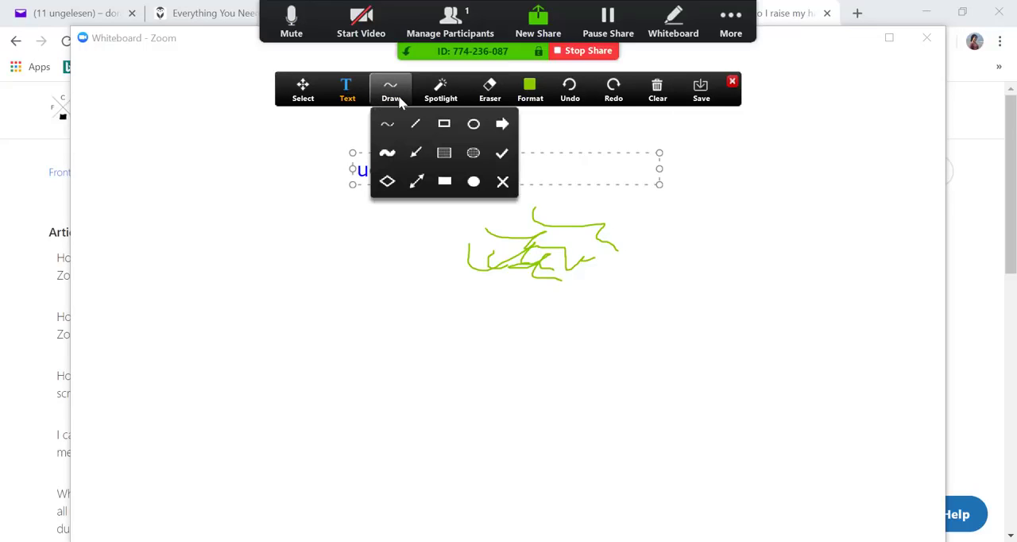
click(490, 87)
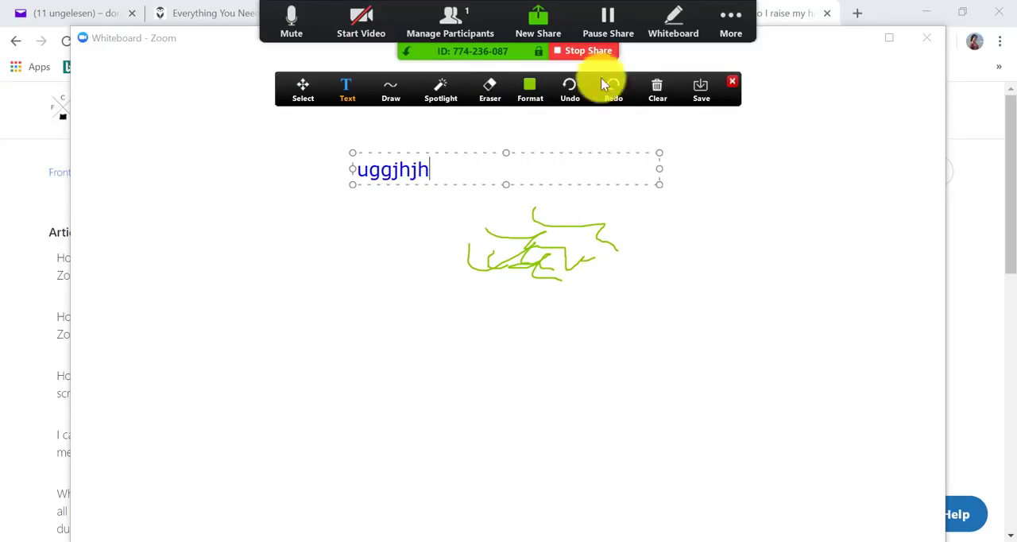
Step: Stop sharing the whiteboard, returning to the host's meeting view
click(585, 51)
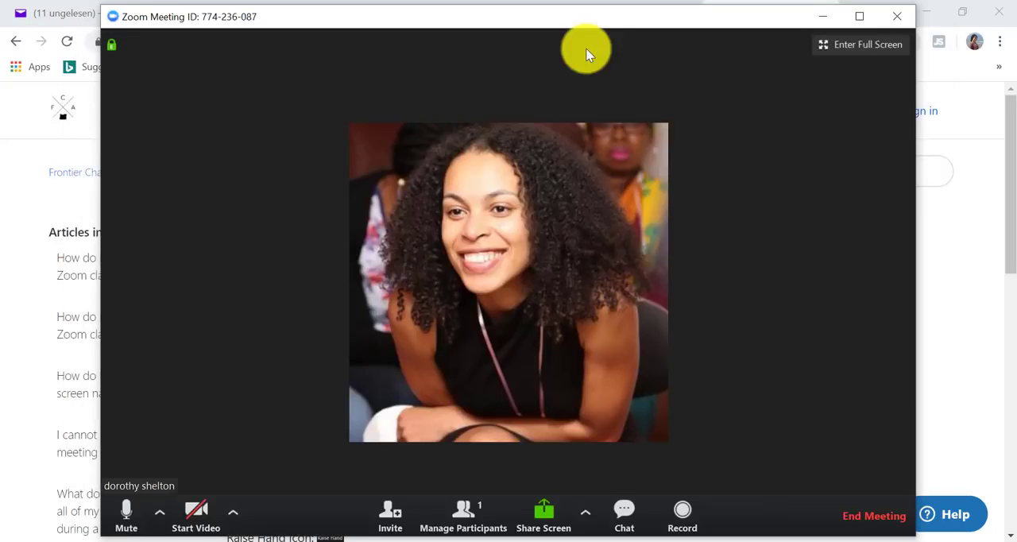
mouse_move(584, 202)
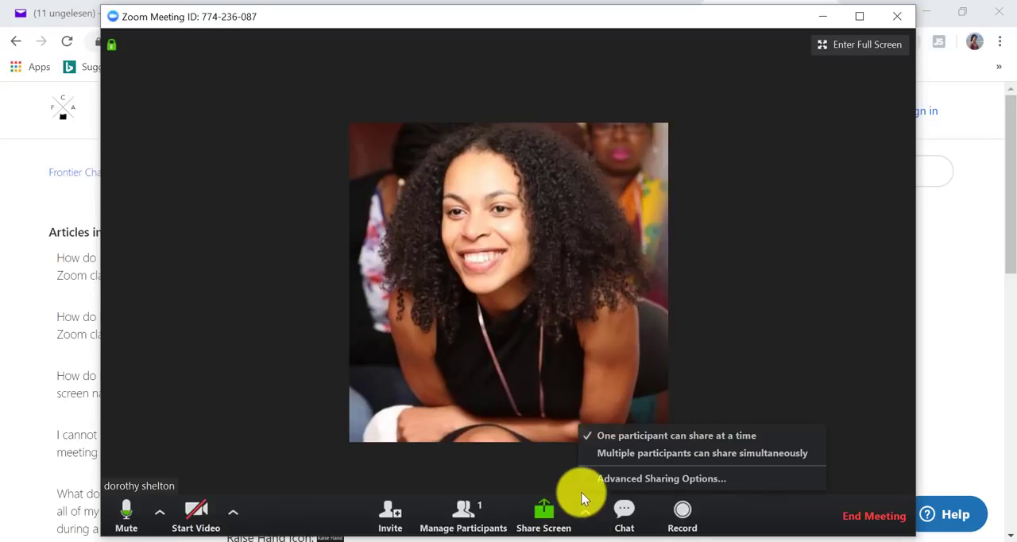
mouse_move(588, 521)
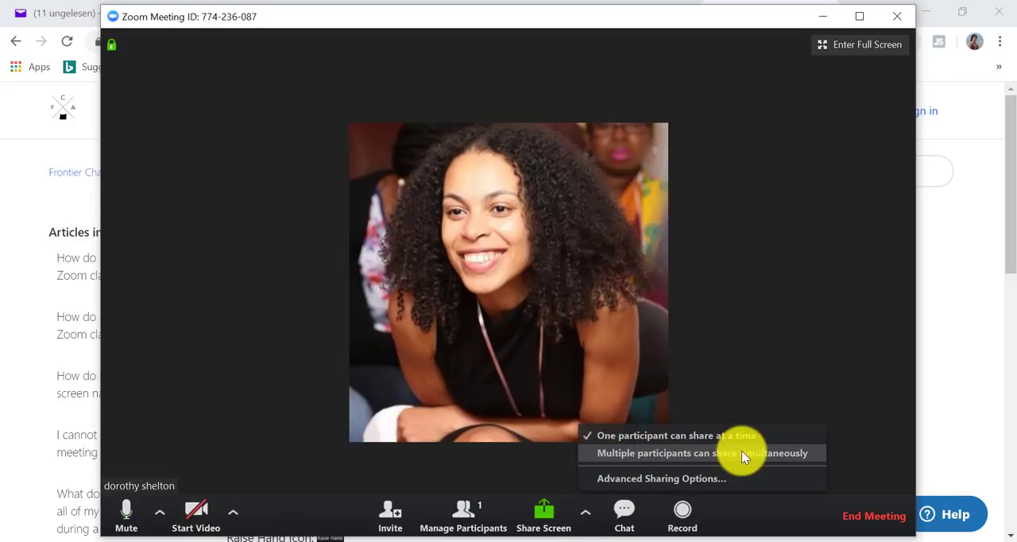
mouse_move(779, 464)
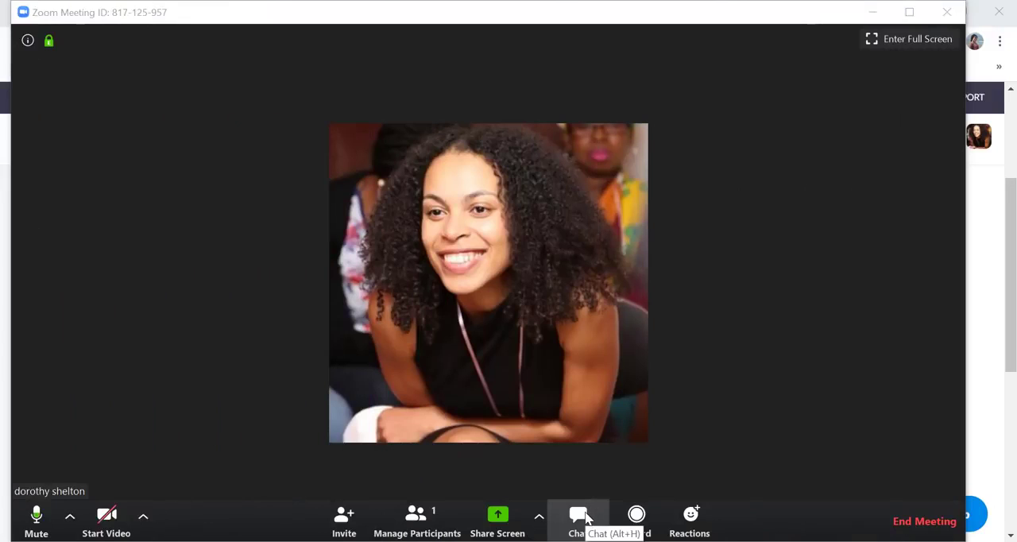
Step: Draft 'kakjfkjakfj' in the group chat and review who participants may chat with (everyone)
click(578, 521)
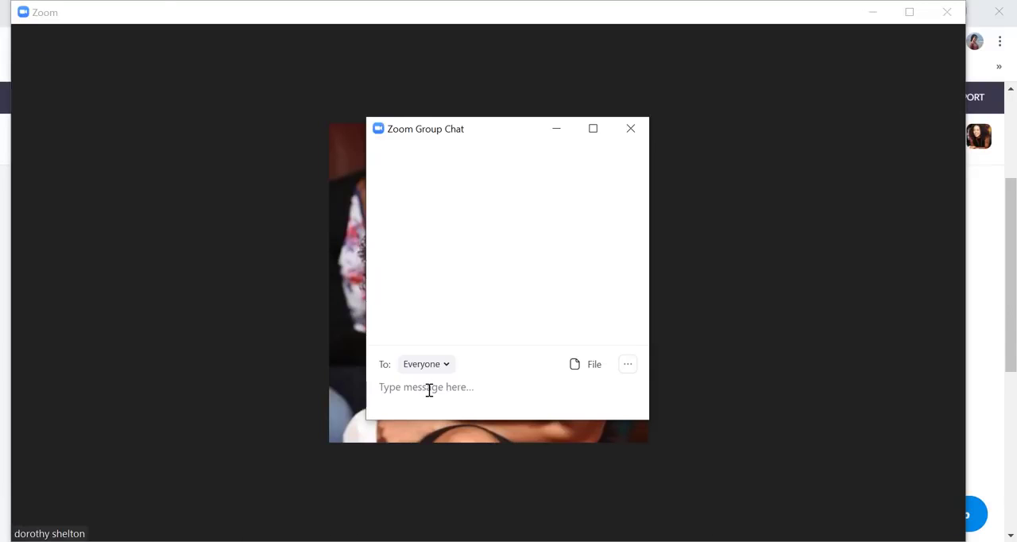
text(kakjfkjakfj)
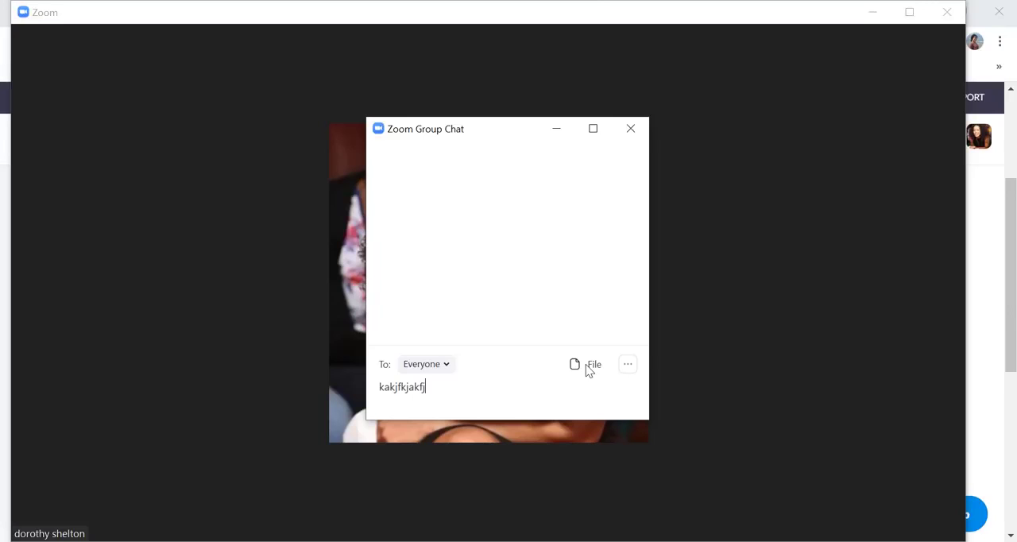
mouse_move(628, 364)
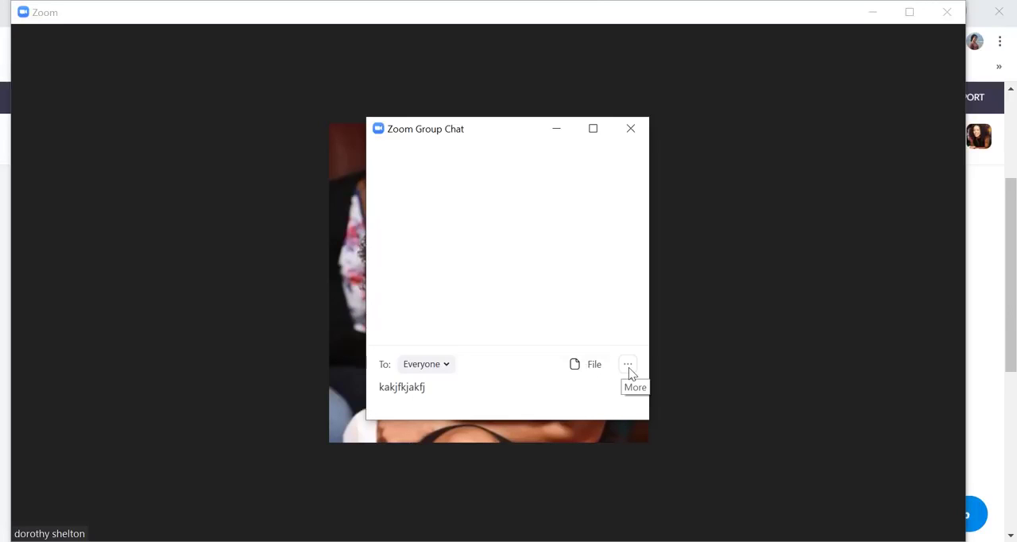
click(628, 364)
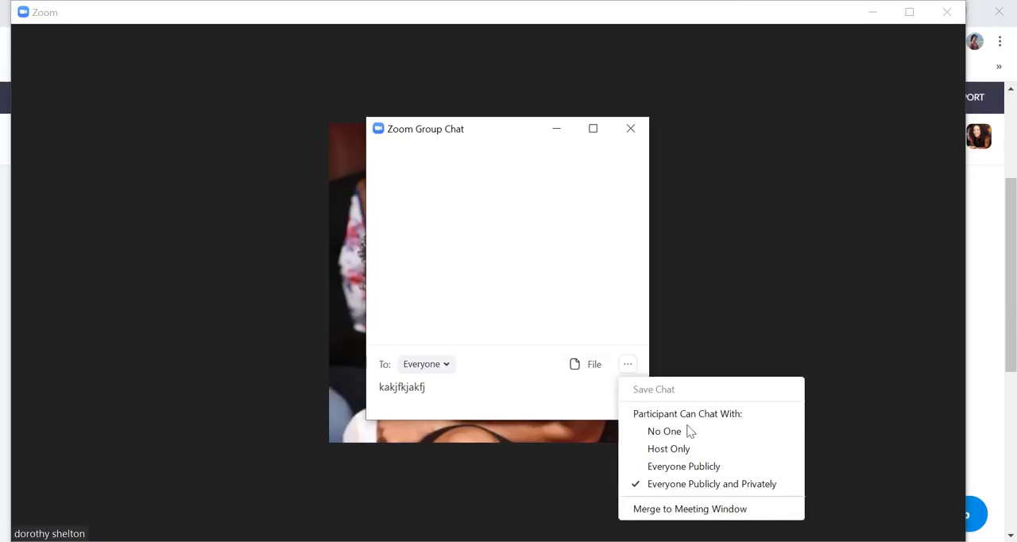
mouse_move(669, 449)
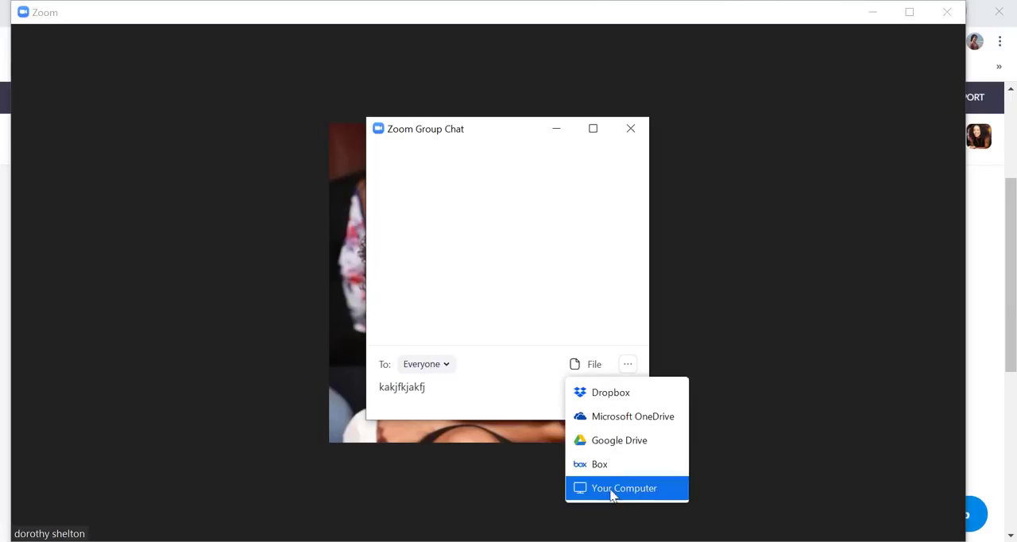
mouse_move(610, 390)
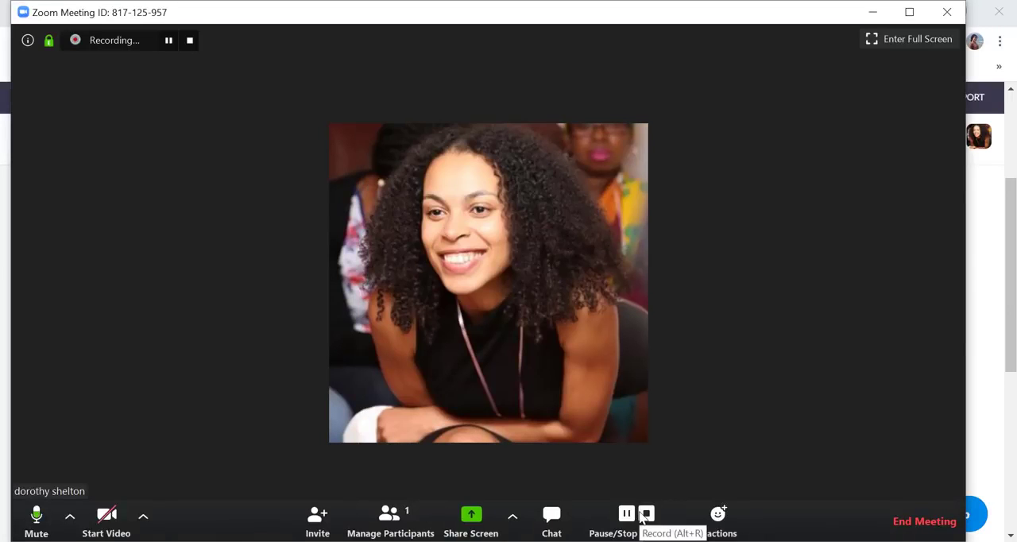
Step: Start recording the meeting, then send a thumbs-up reaction to everyone
click(626, 514)
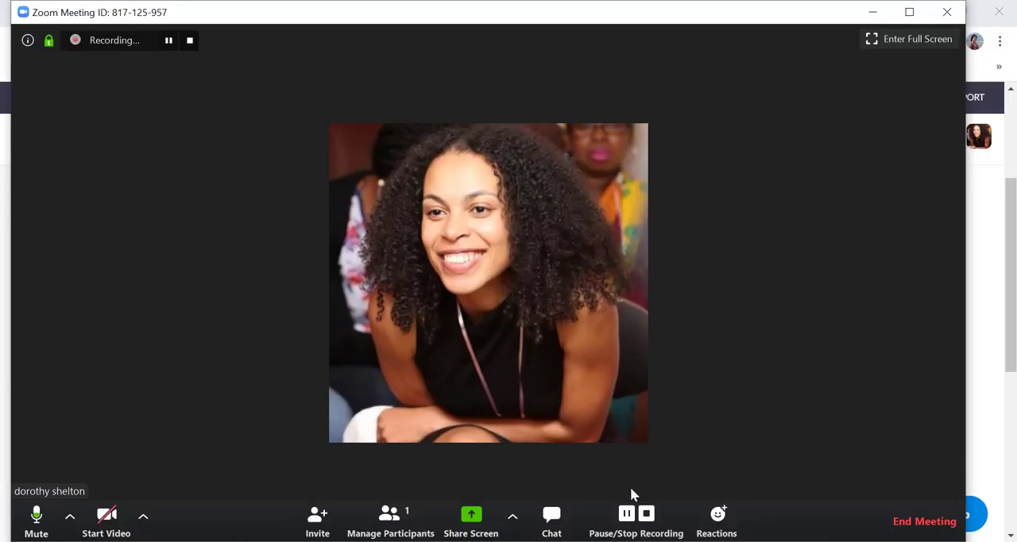
mouse_move(626, 515)
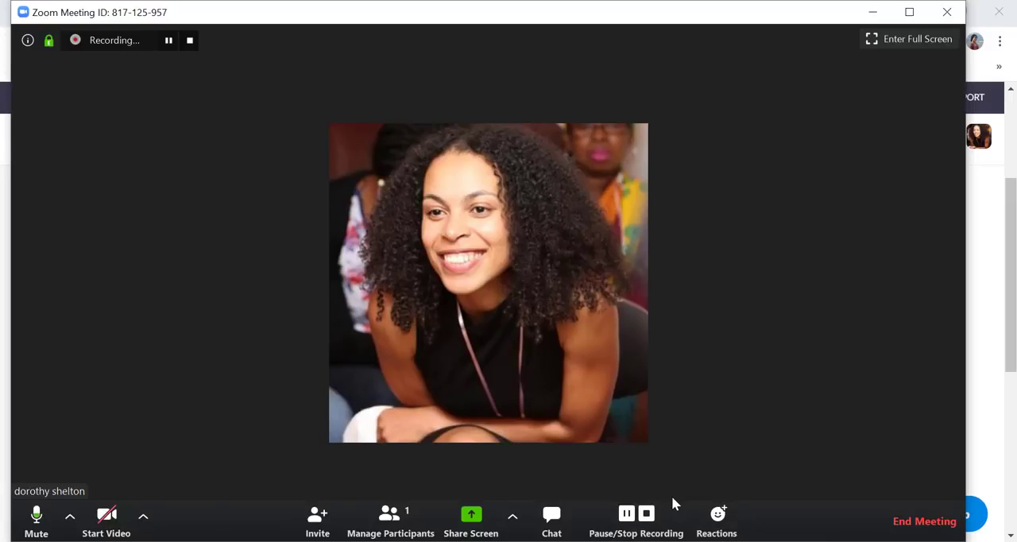
mouse_move(645, 513)
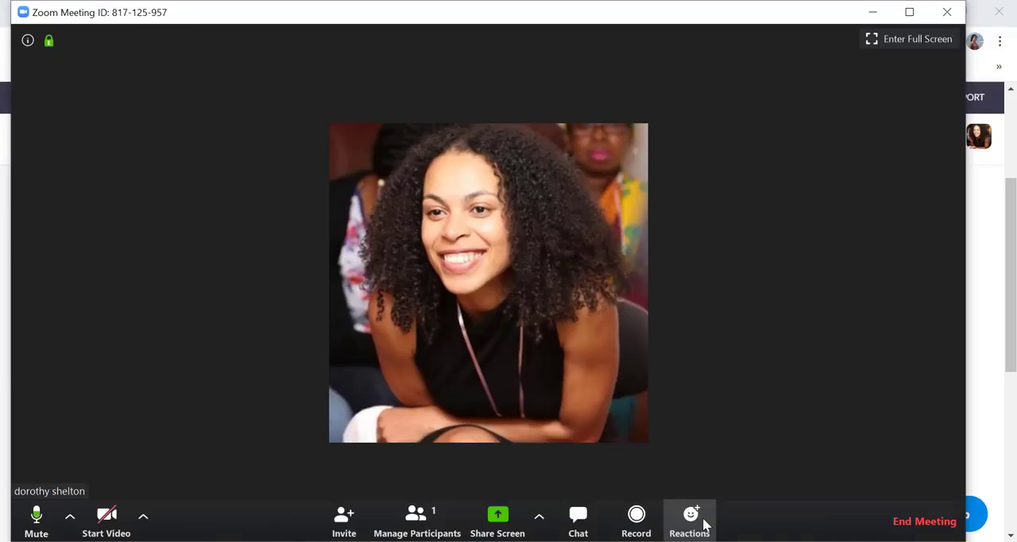
click(690, 521)
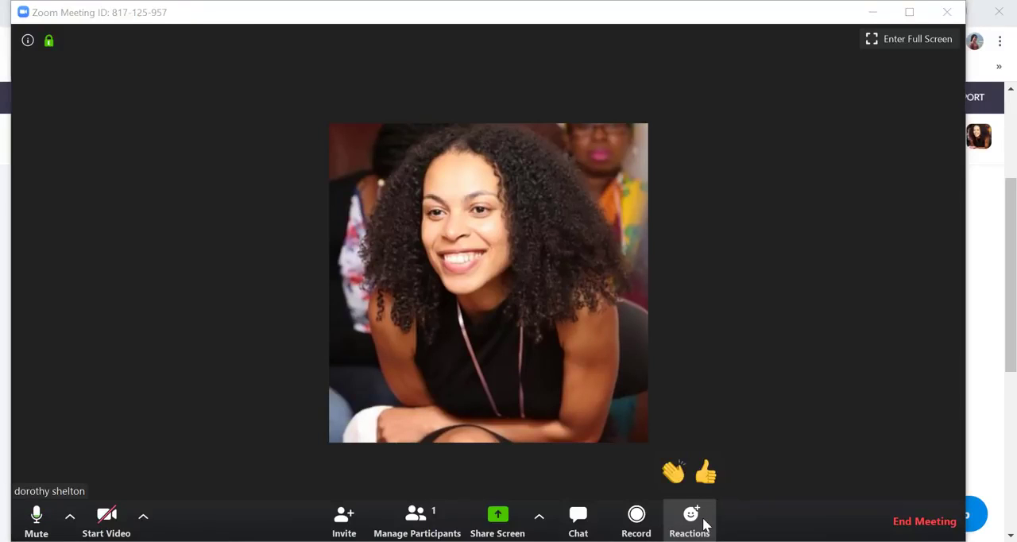
click(706, 472)
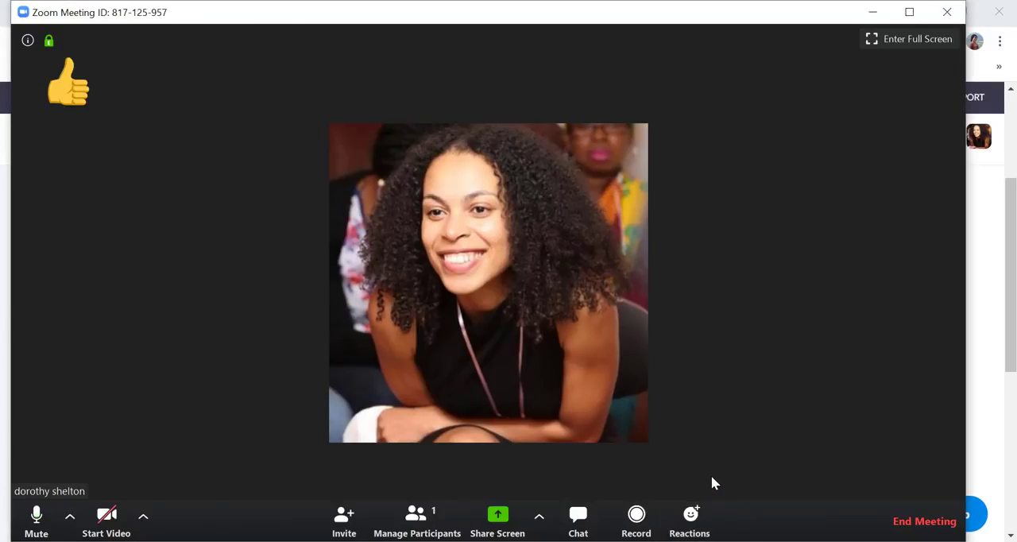
Step: Bring up the End Meeting for All / Leave Meeting confirmation
click(925, 521)
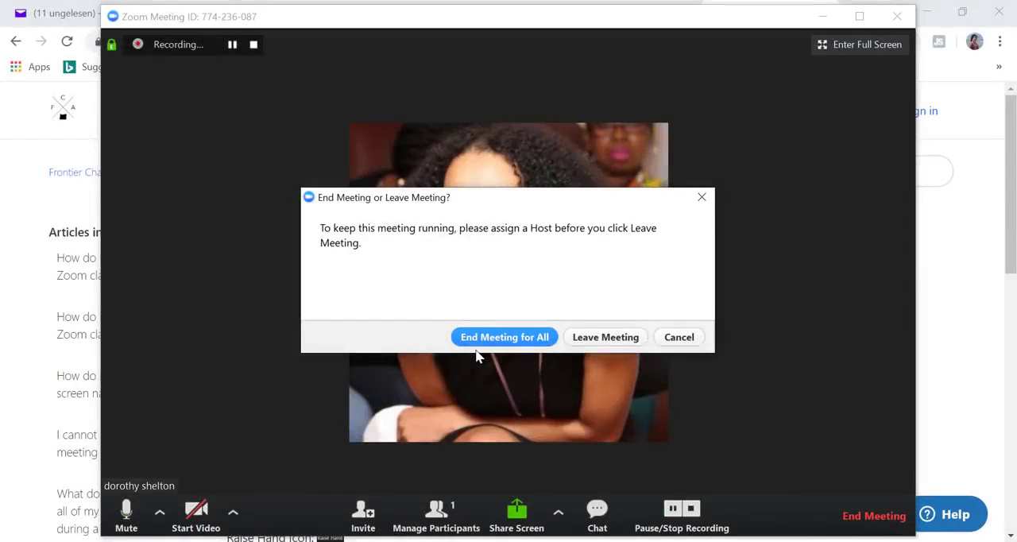
mouse_move(516, 353)
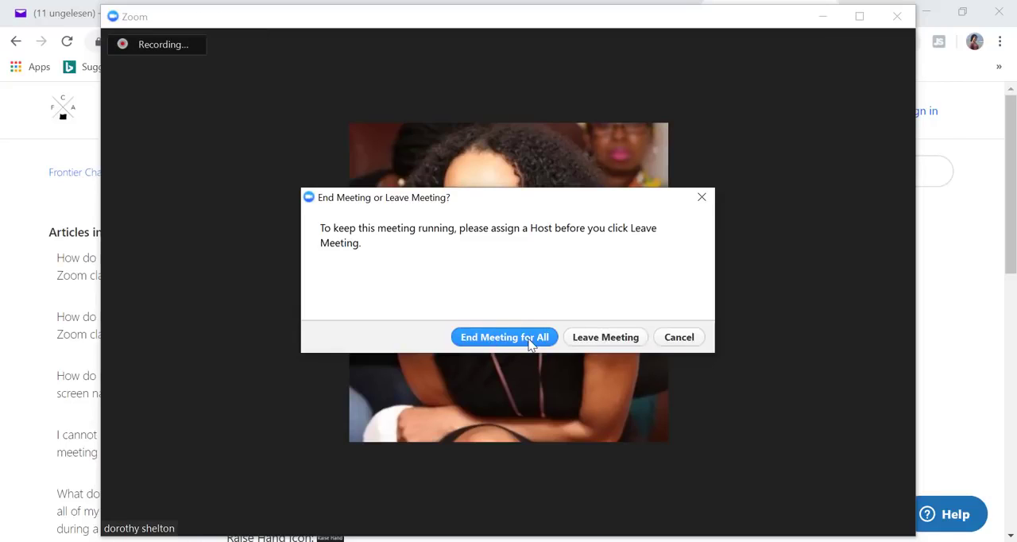
mouse_move(580, 350)
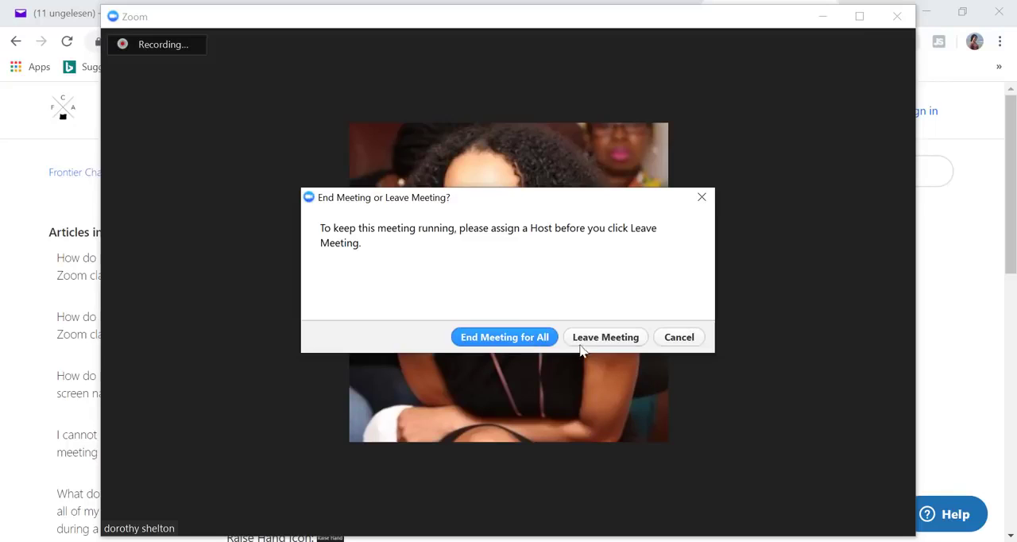
mouse_move(531, 292)
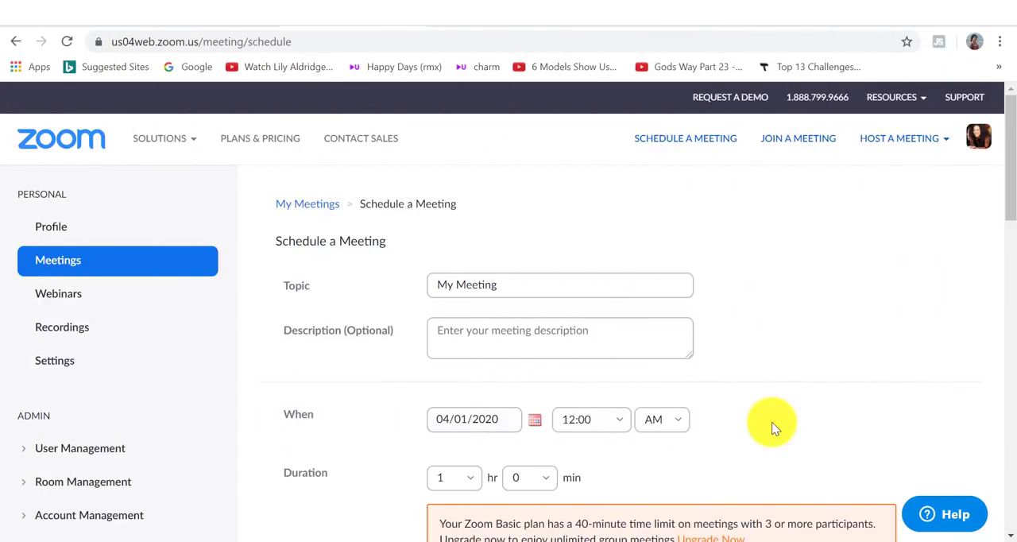
mouse_move(731, 267)
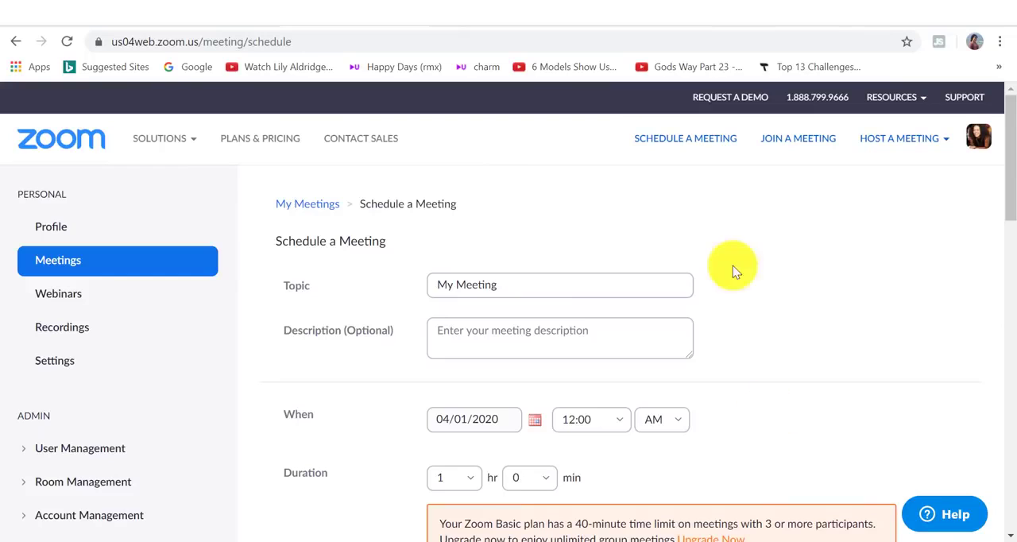
mouse_move(636, 198)
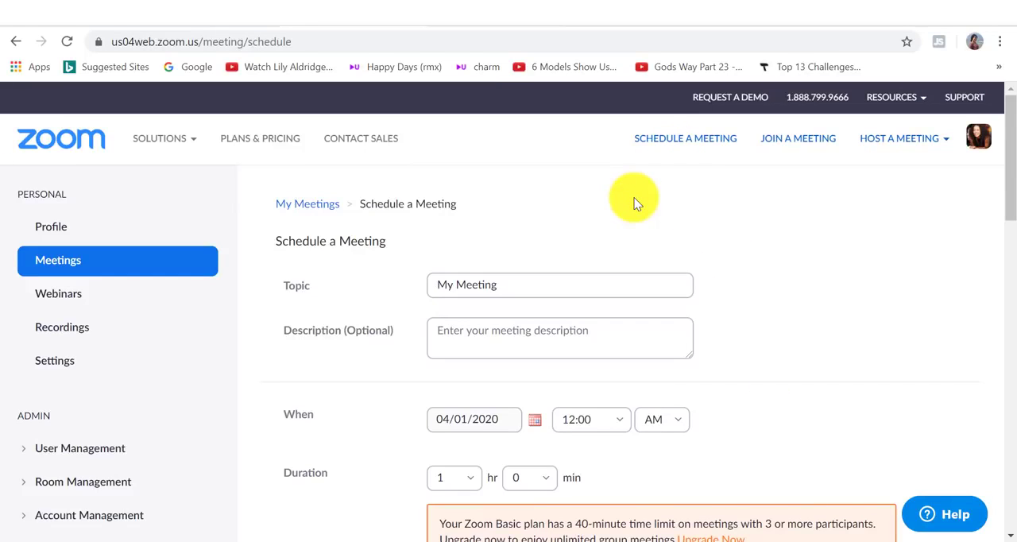
mouse_move(718, 139)
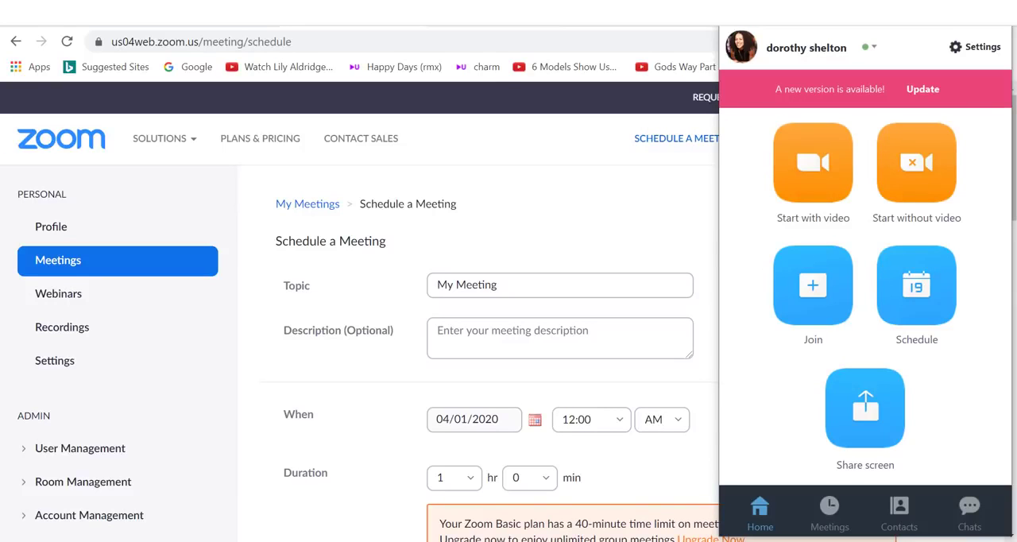
mouse_move(916, 286)
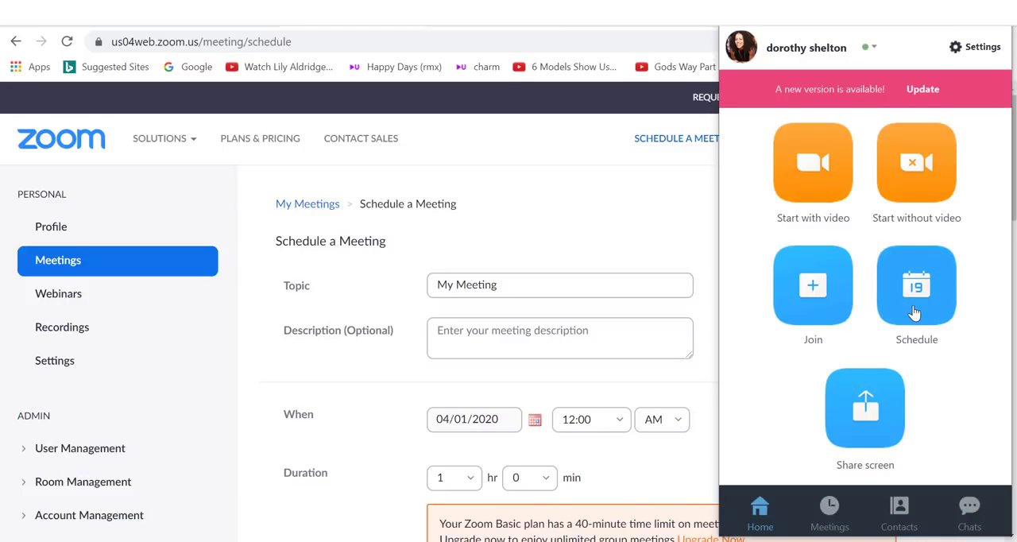
Step: Start scheduling a new meeting to fill in its topic, description and duration
click(915, 286)
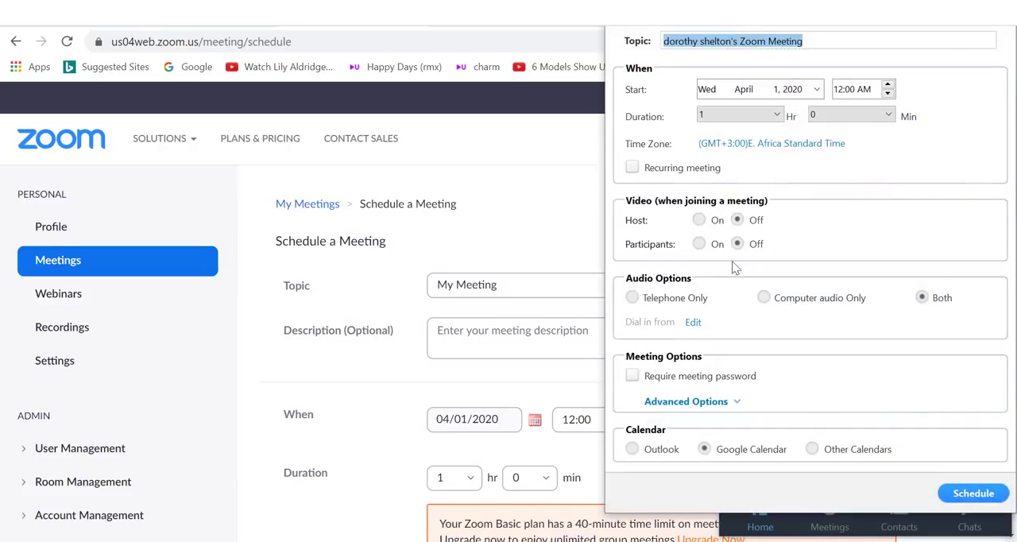
mouse_move(808, 177)
text(ZOOM TUTORIAL)
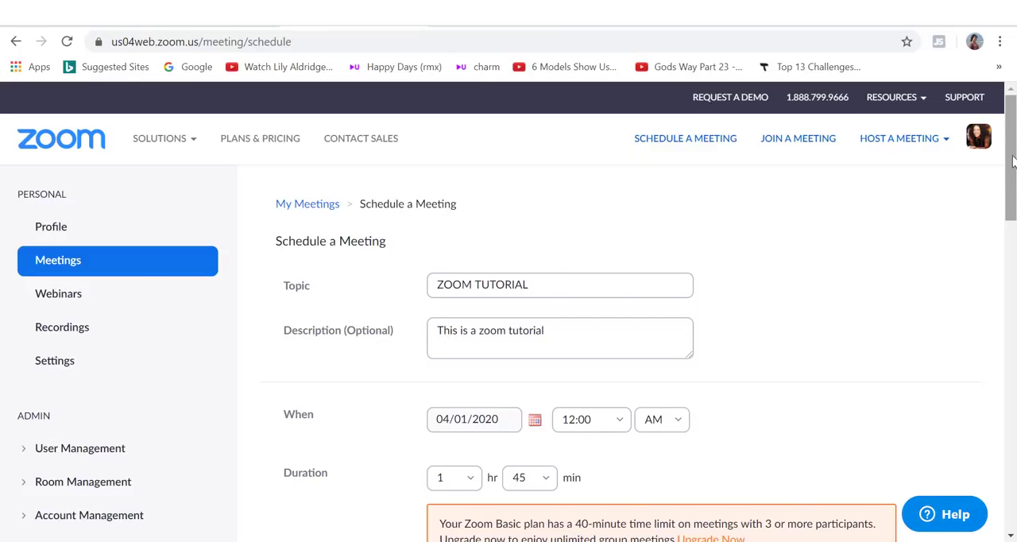
Step: Scroll down the schedule form to the Meeting Options checkboxes
scroll(down, 3)
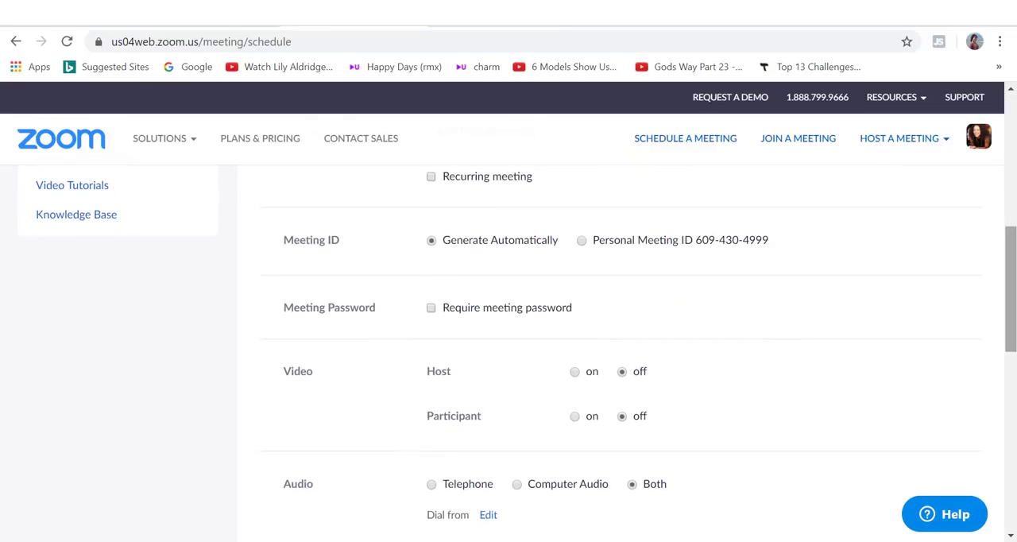
scroll(down, 3)
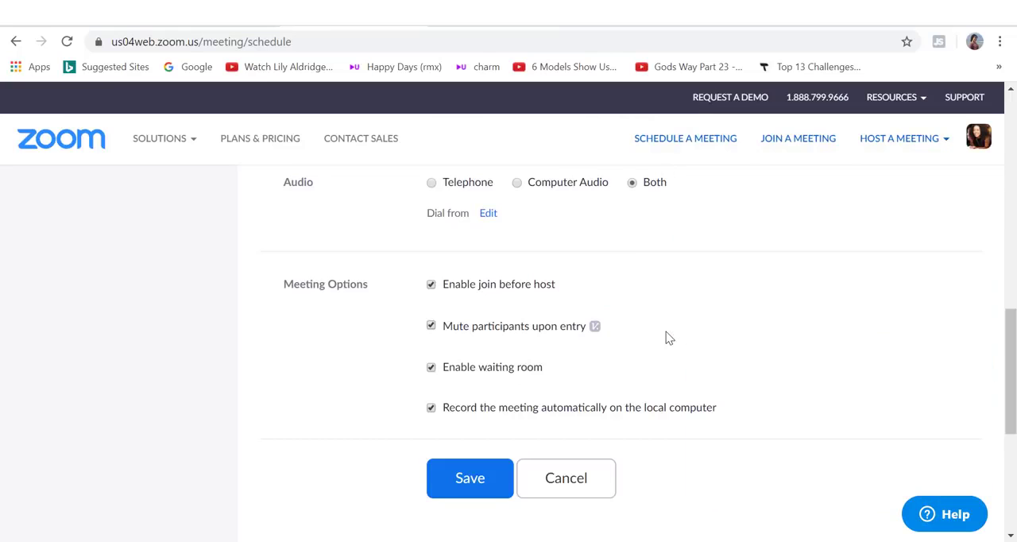
mouse_move(471, 476)
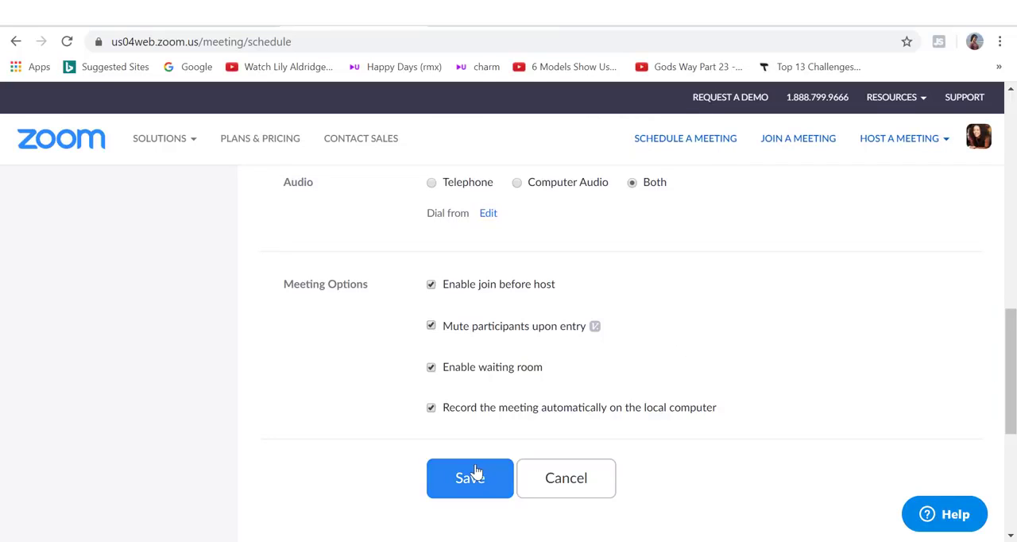
Step: Save the ZOOM TUTORIAL meeting and show its invitation text for copying
click(470, 477)
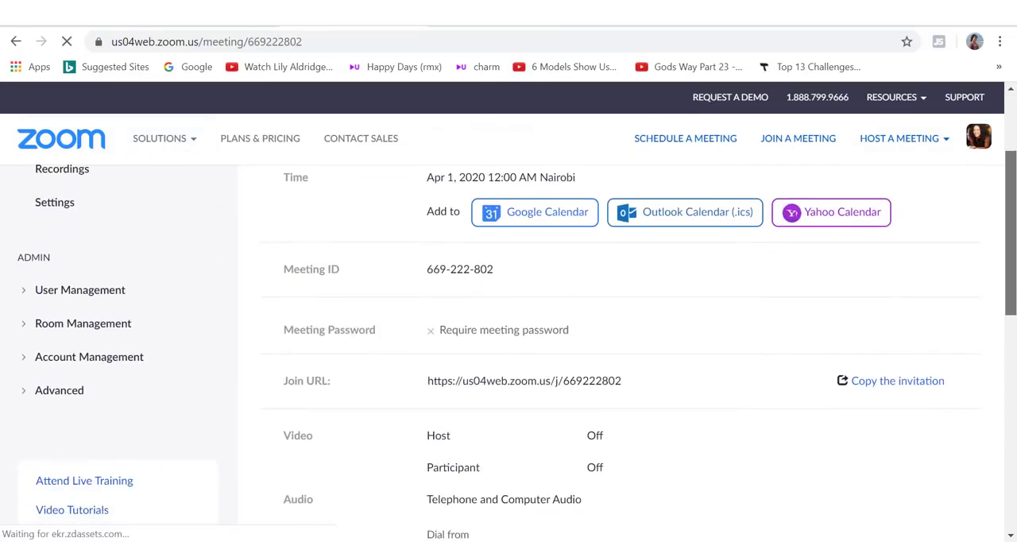
scroll(down, 3)
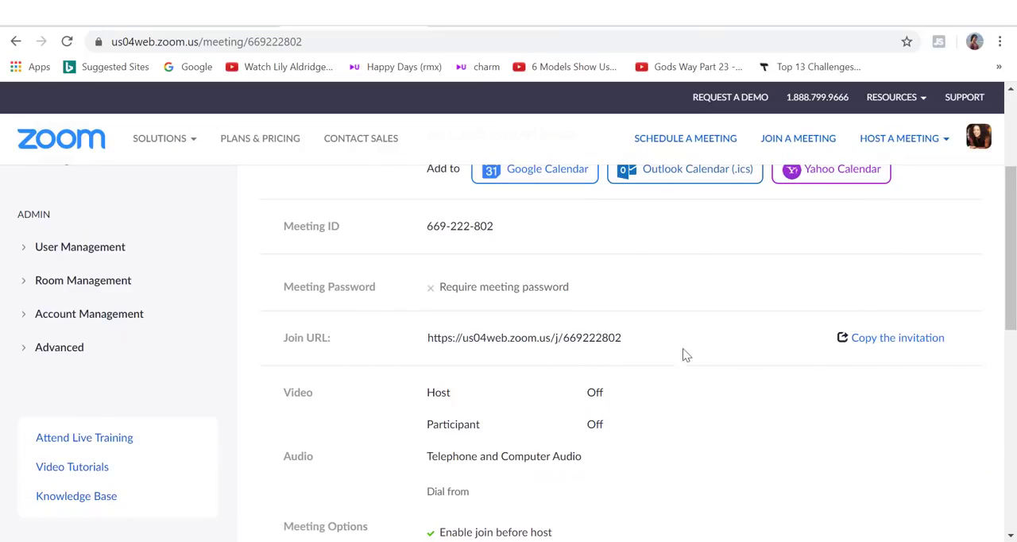
click(897, 337)
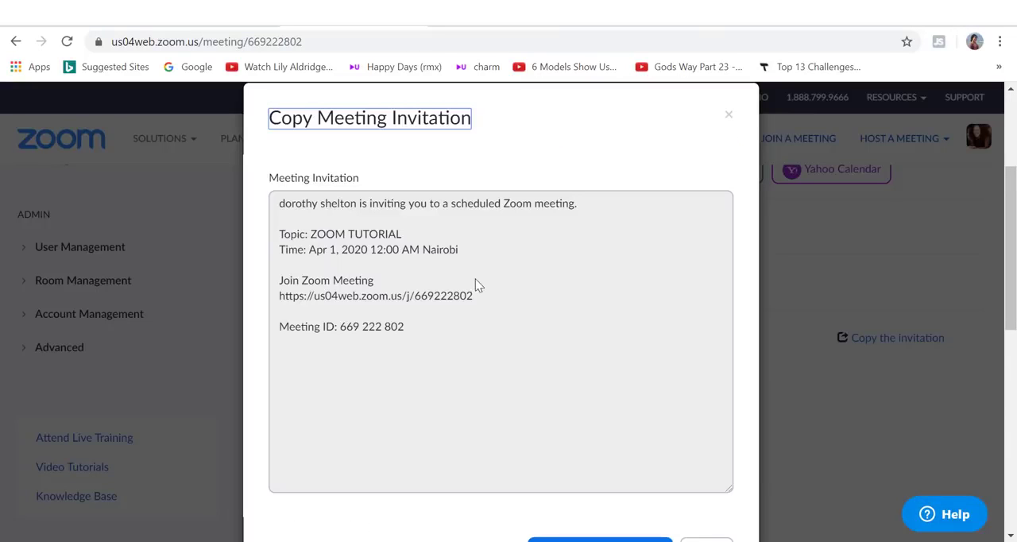
mouse_move(477, 353)
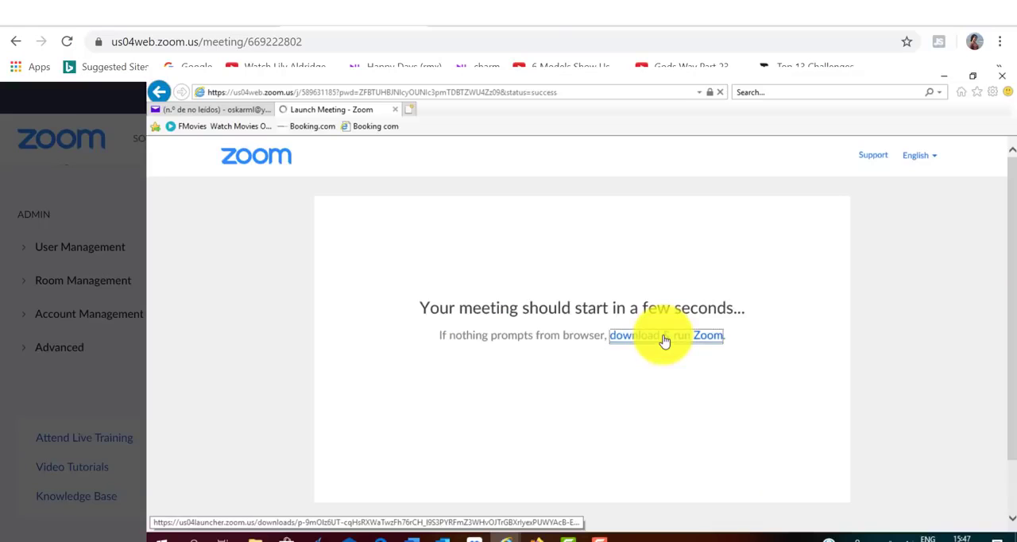
Step: Launch Zoom, join the meeting with the entered name and reach the video preview
click(644, 334)
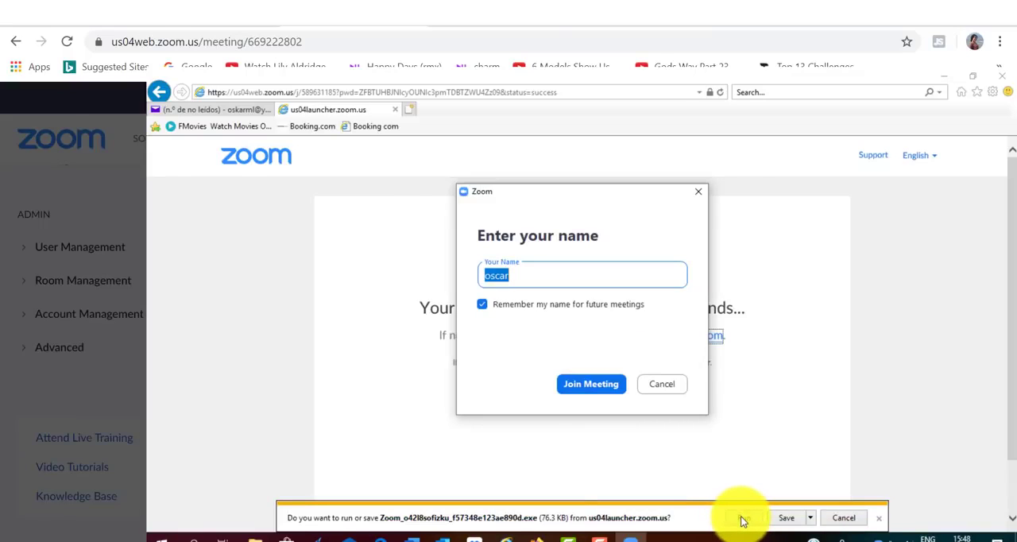
click(740, 518)
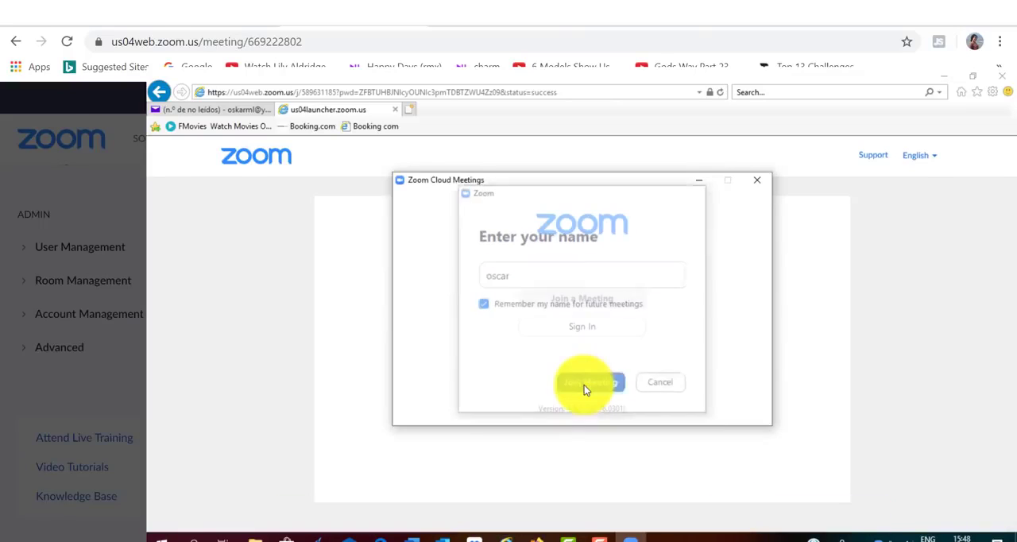
click(588, 381)
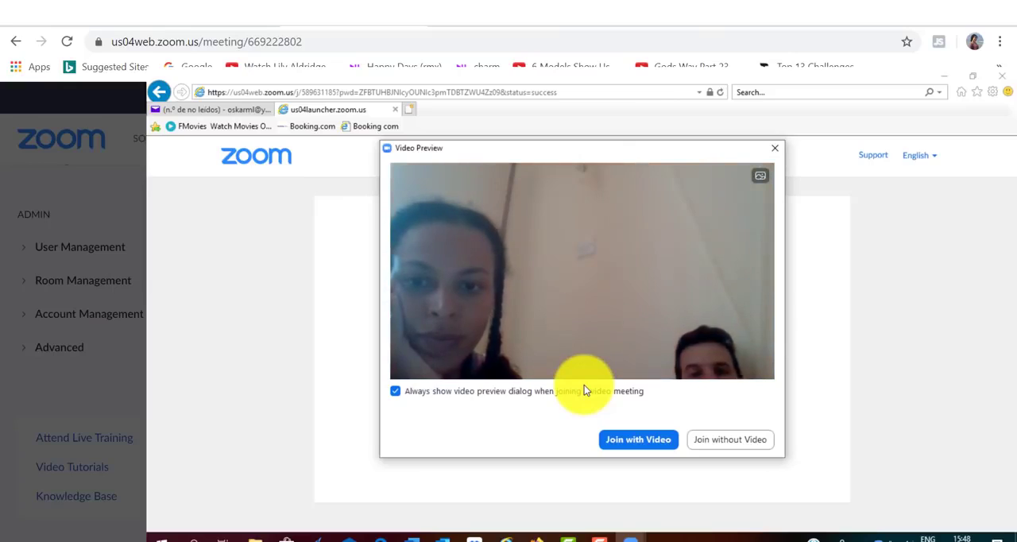